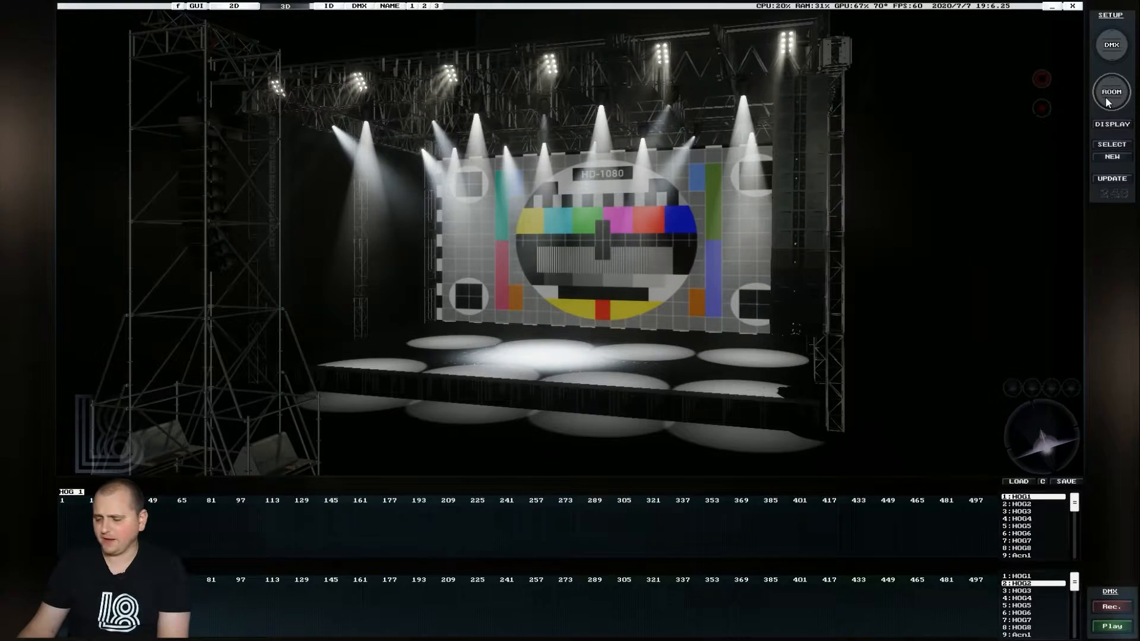
Step: Browse the Stages category of the 3D model library from room setup, then return to the lit view
{"action": "left_click", "coordinate": [1110, 91]}
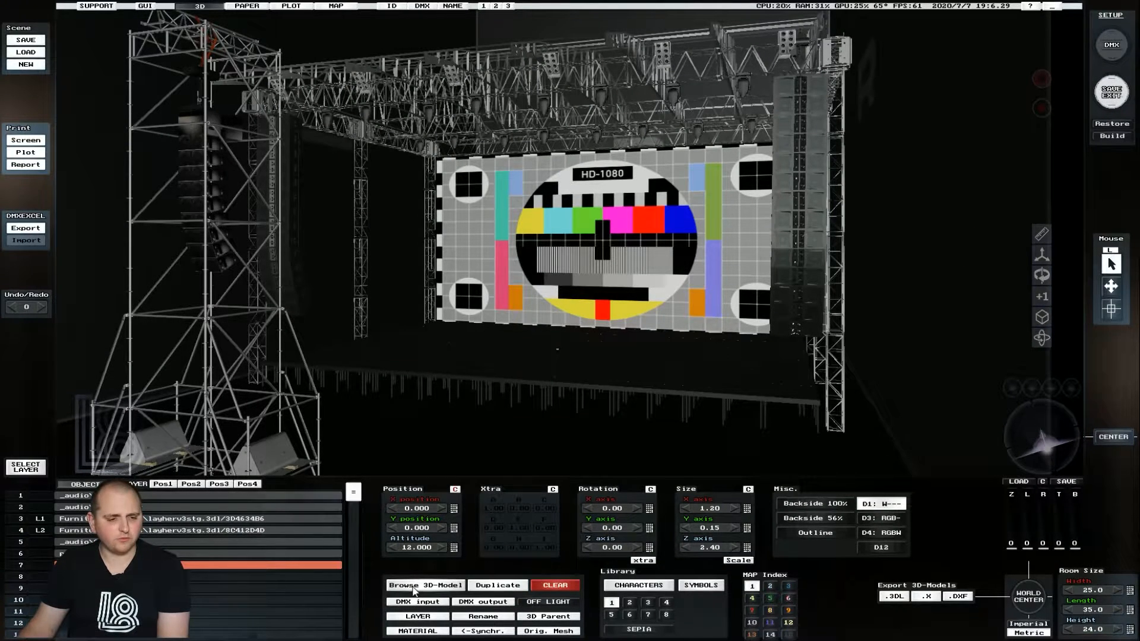
{"action": "left_click", "coordinate": [424, 586]}
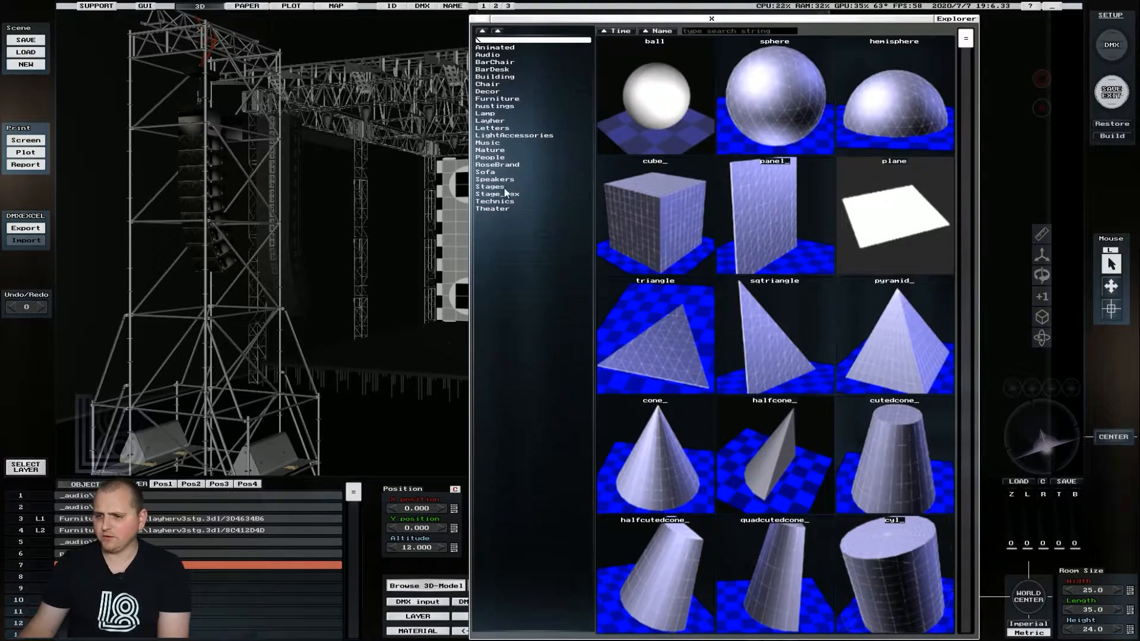
{"action": "left_click", "coordinate": [491, 186]}
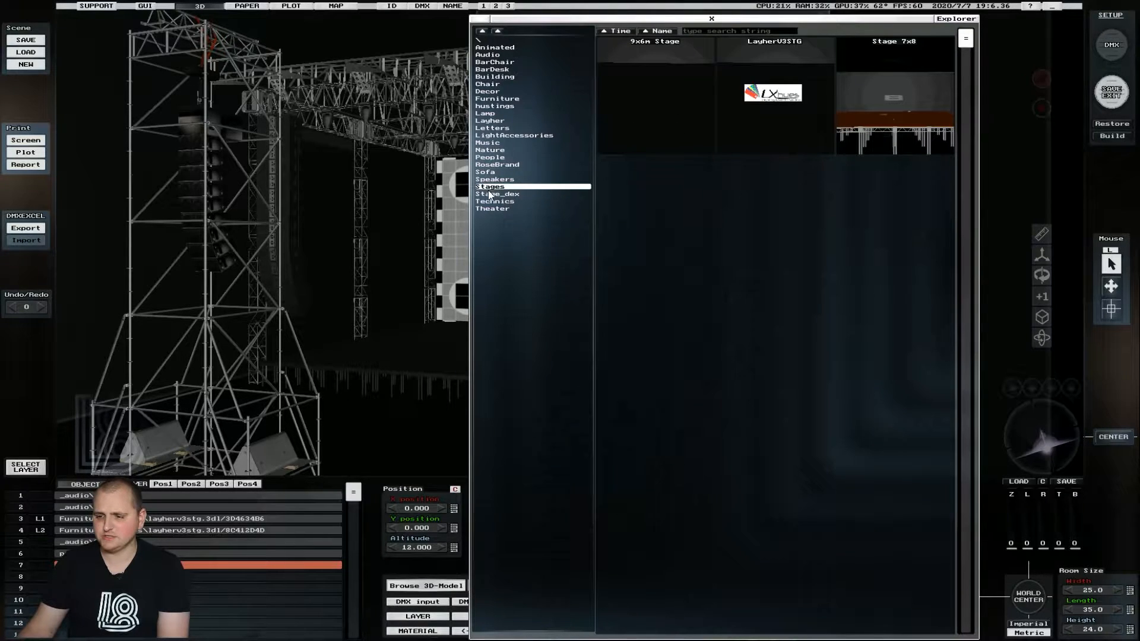
{"action": "left_click", "coordinate": [487, 55]}
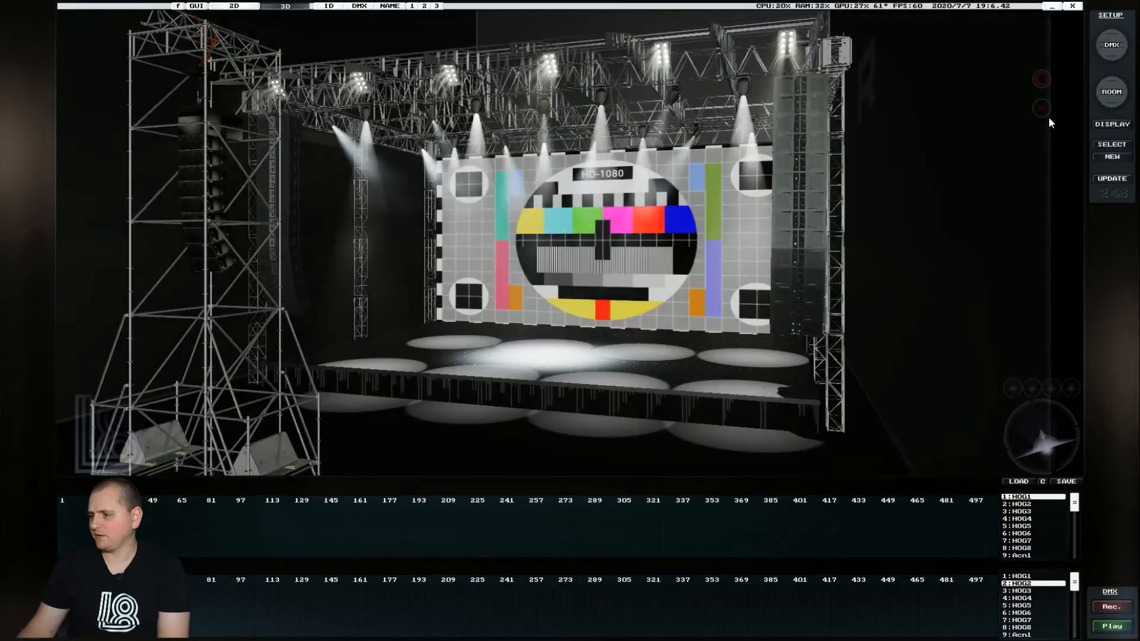
Step: Create a new database folder named L8
{"action": "left_click", "coordinate": [1111, 157]}
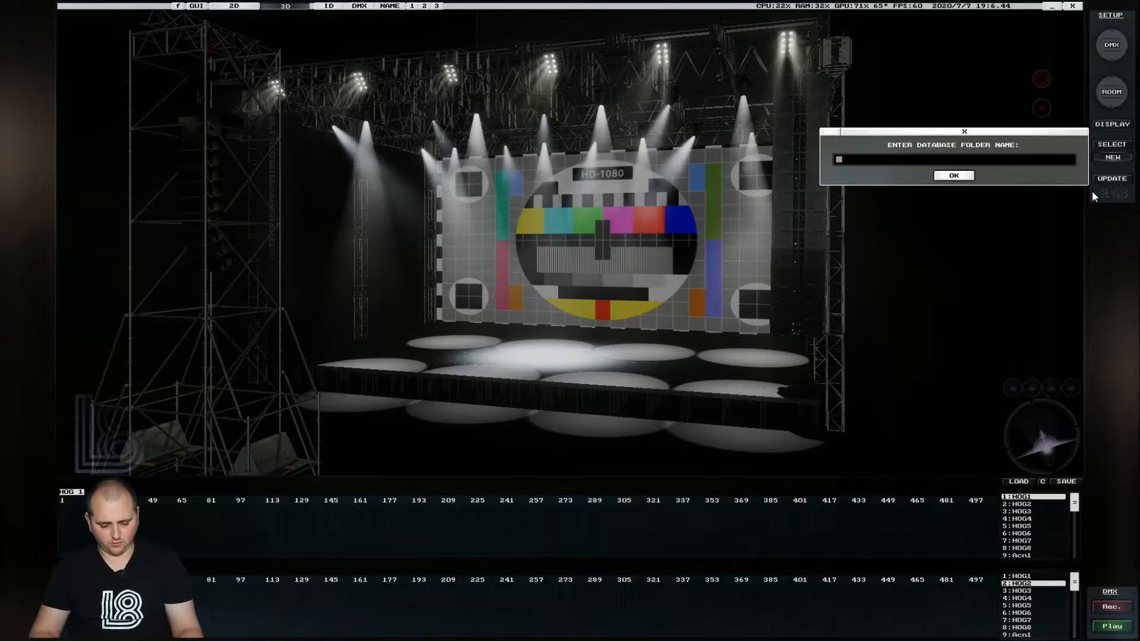
{"action": "type", "text": "L8"}
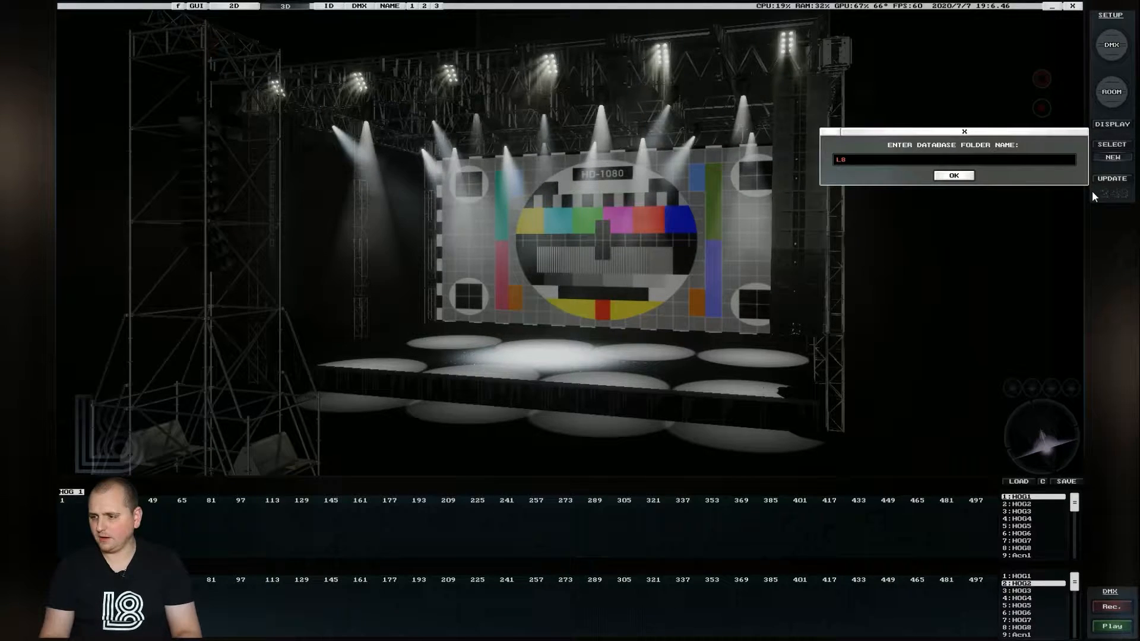
{"action": "left_click", "coordinate": [953, 176]}
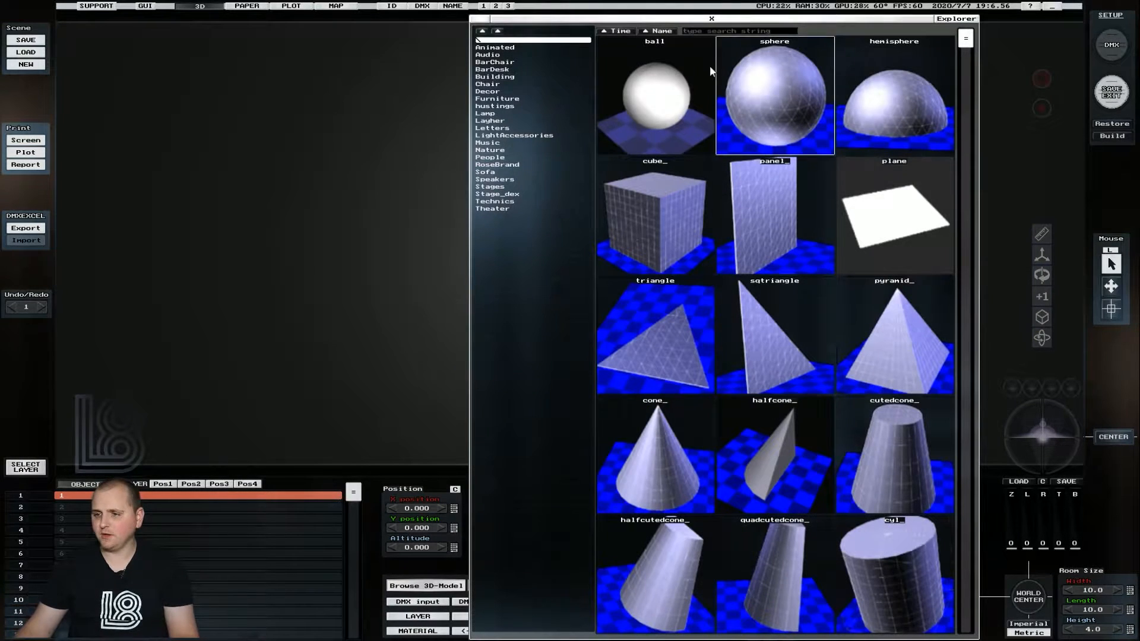
Step: Load the ArrayTower model from the Audio category, then clear it from the scene again
{"action": "left_click", "coordinate": [486, 54]}
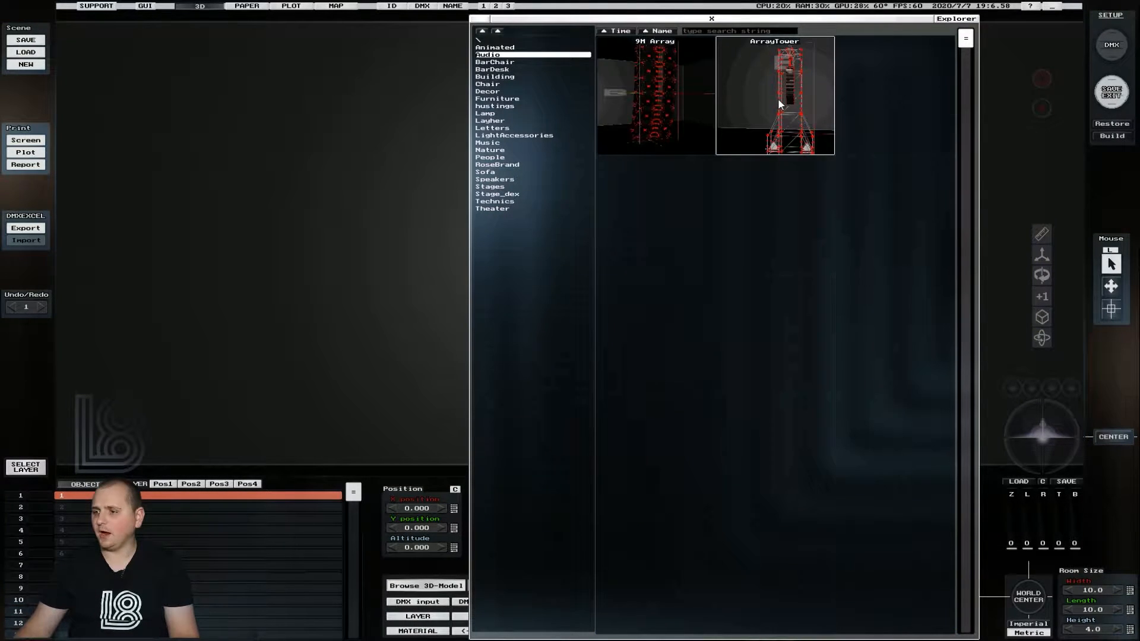
{"action": "double_click", "coordinate": [774, 95]}
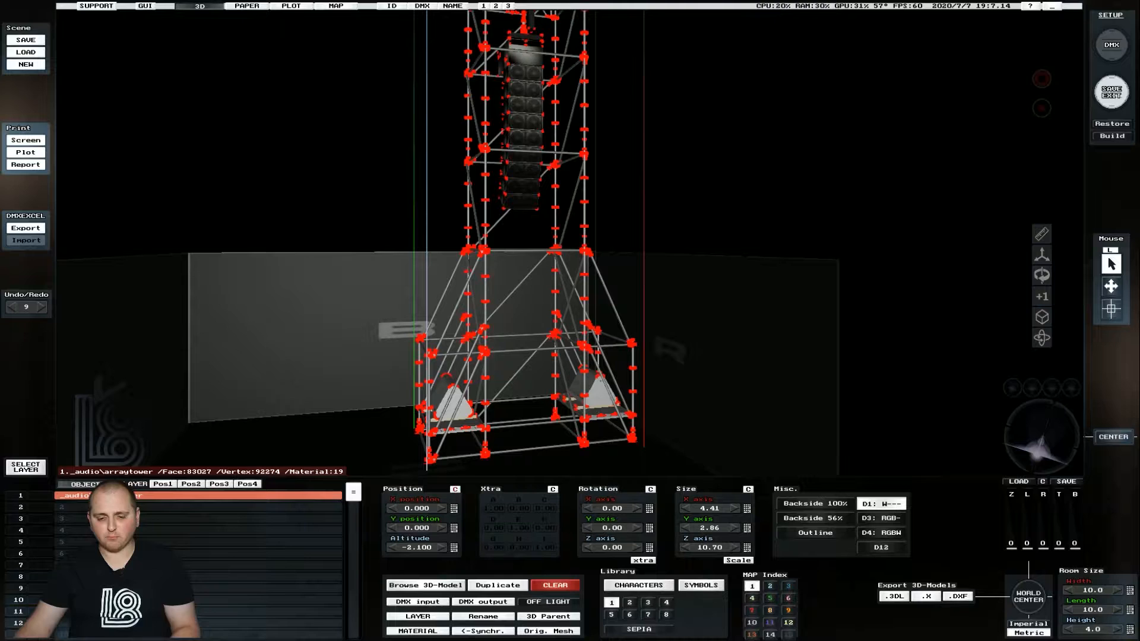
{"action": "left_click", "coordinate": [554, 585]}
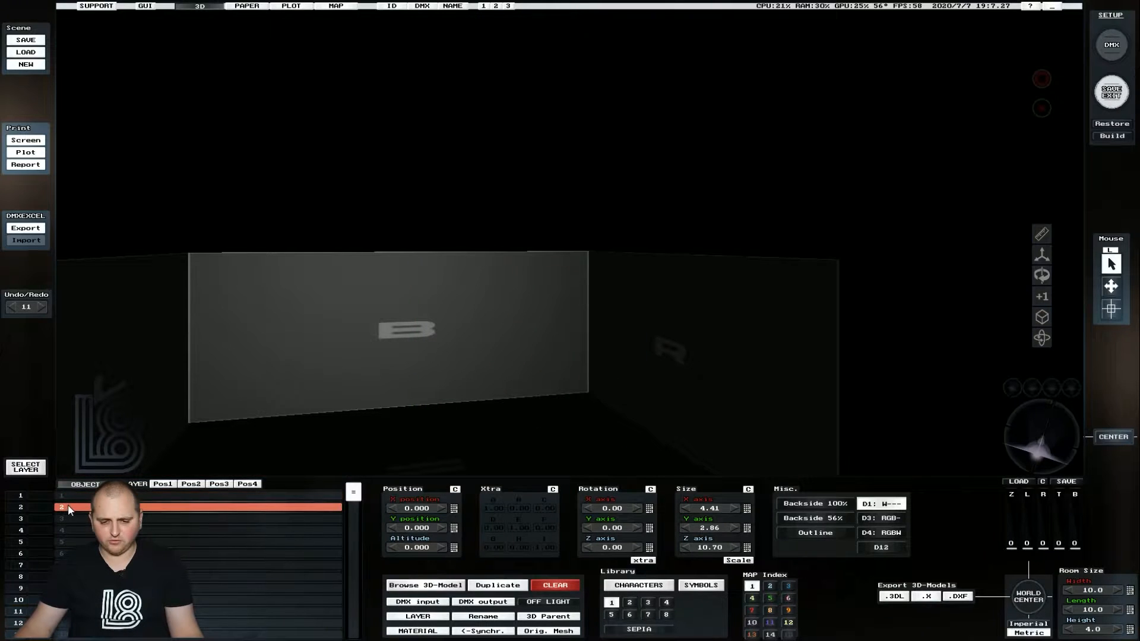
Step: Choose an empty object slot to receive the first 8x4 stage deck section
{"action": "left_click", "coordinate": [425, 584]}
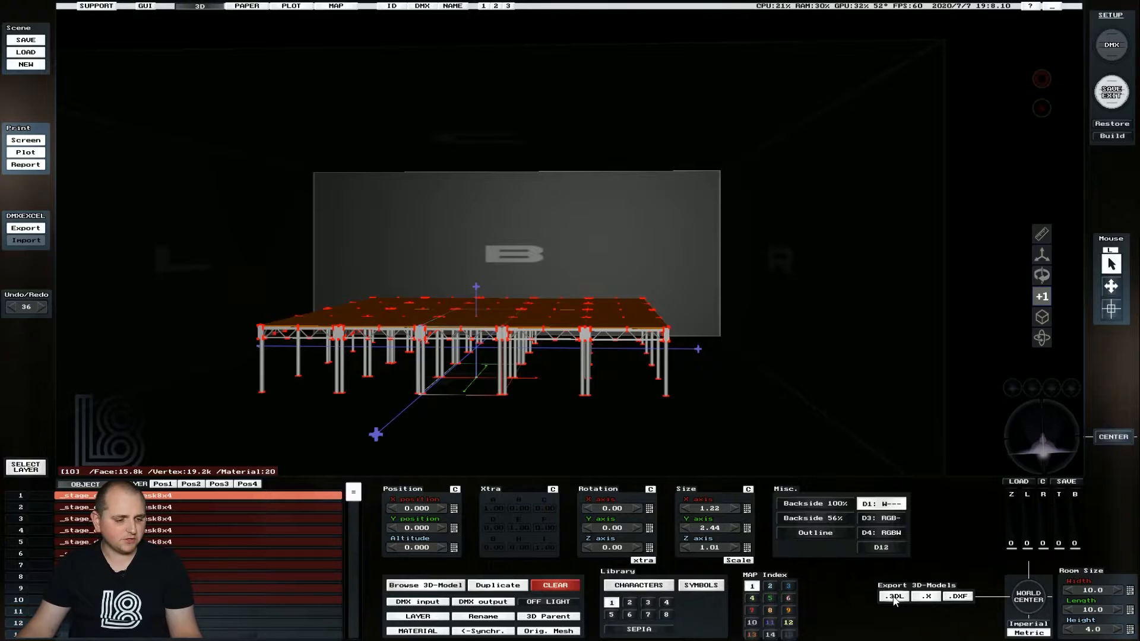
Step: Export the assembled stage decks as a 3DL model named MediumStage and dismiss the completion message
{"action": "left_click", "coordinate": [893, 596]}
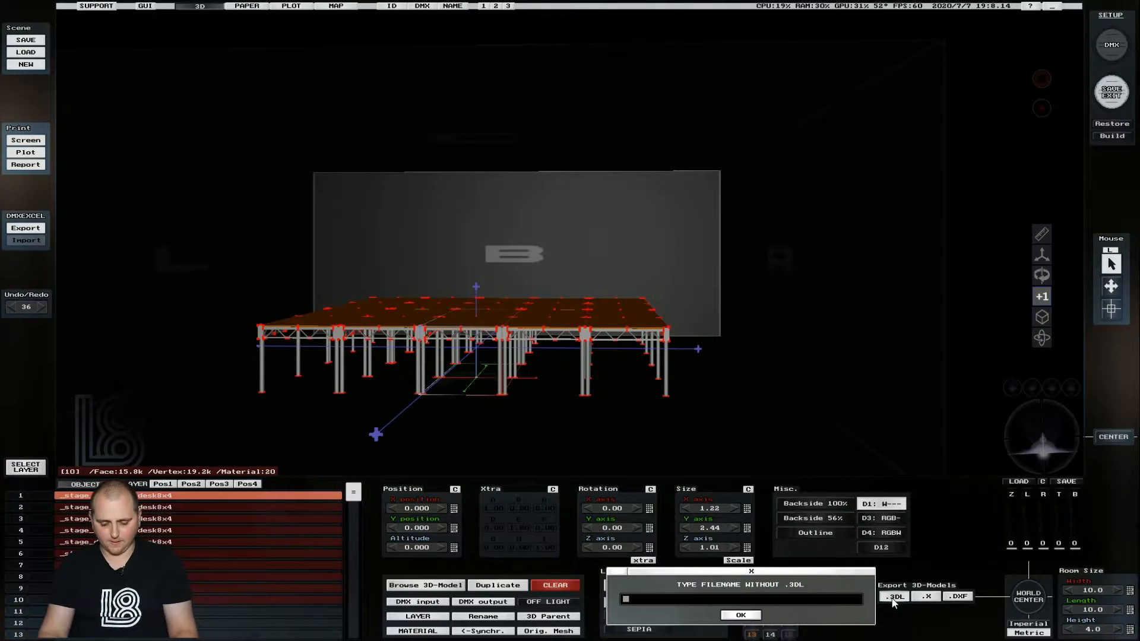
{"action": "type", "text": "MediumS"}
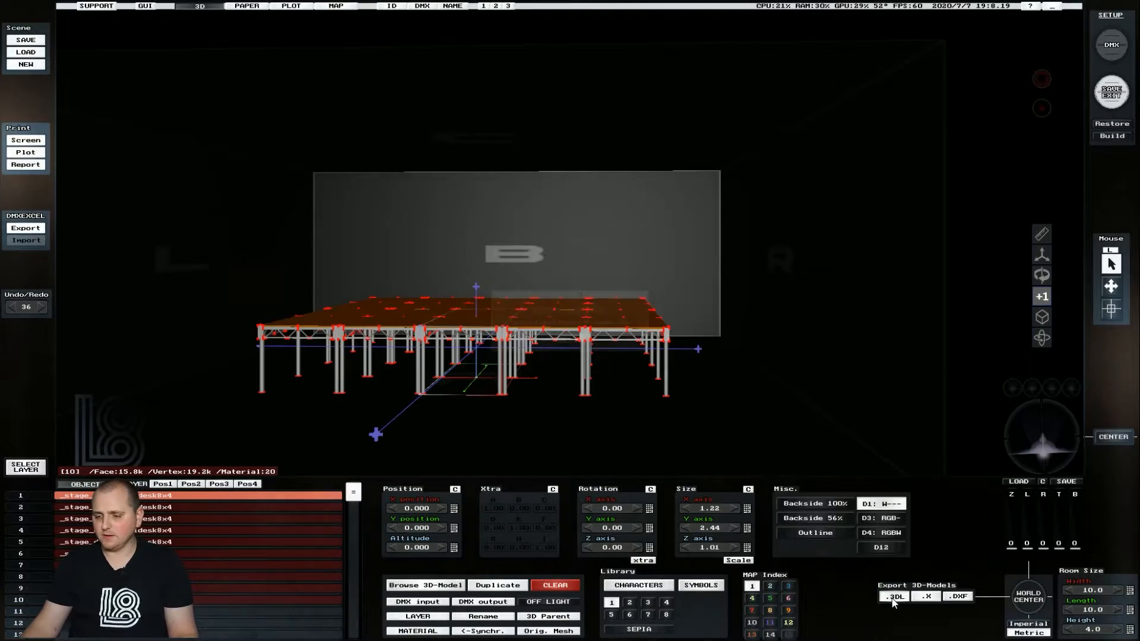
{"action": "left_click", "coordinate": [893, 595]}
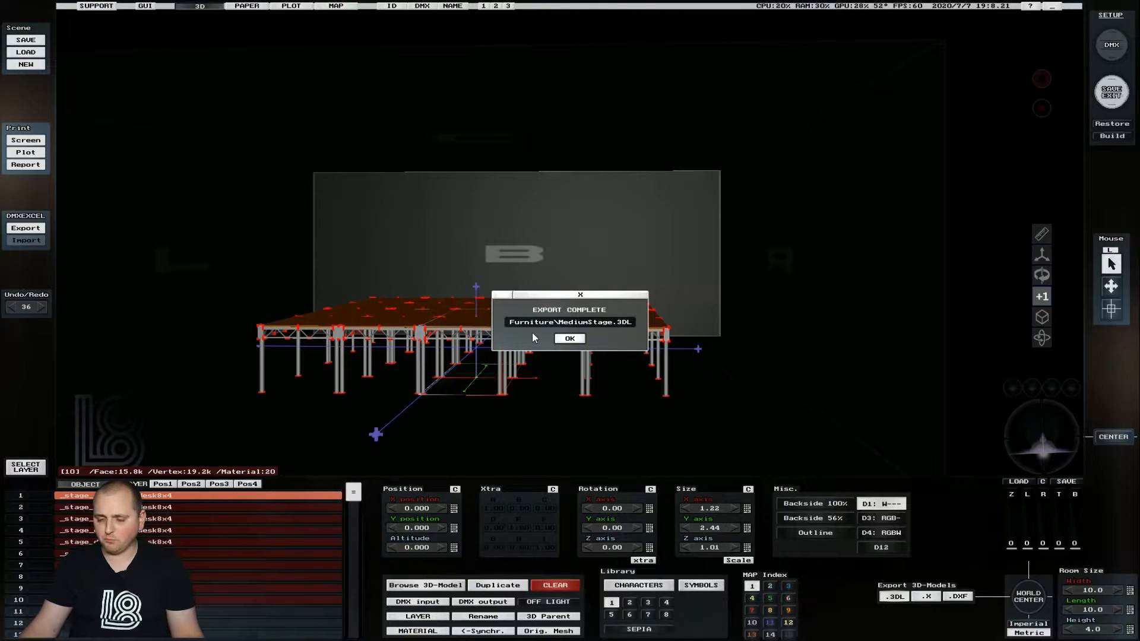
{"action": "left_click", "coordinate": [569, 339]}
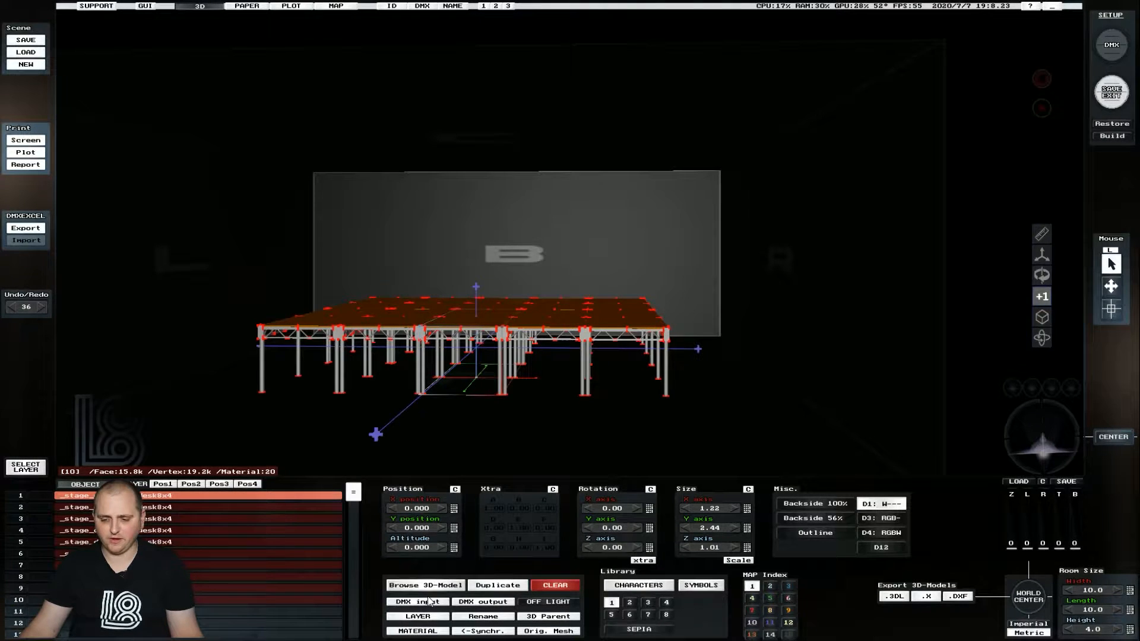
{"action": "left_click", "coordinate": [425, 584]}
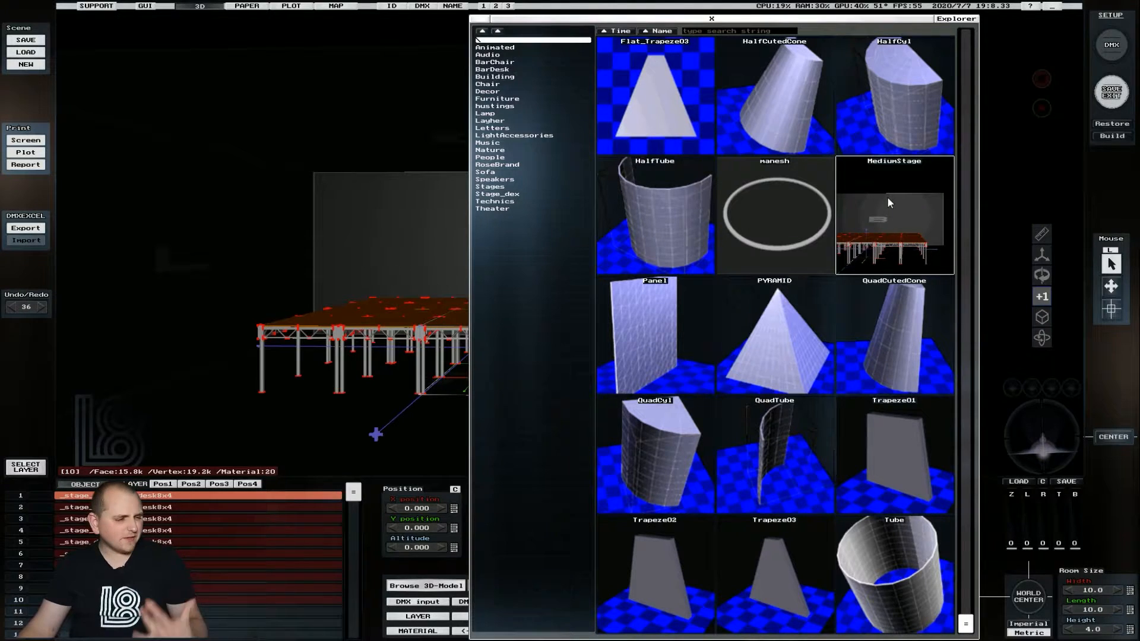
{"action": "mouse_move", "coordinate": [898, 231]}
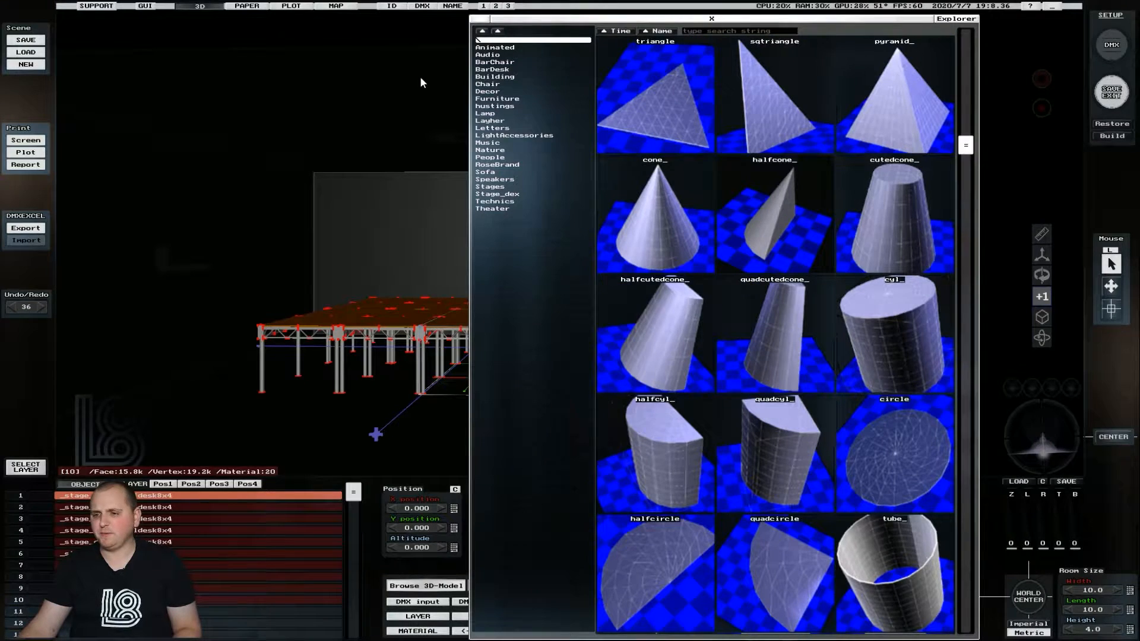
Step: Check the Stages category, close the library and clear the stage pieces from the scene
{"action": "left_click", "coordinate": [489, 186]}
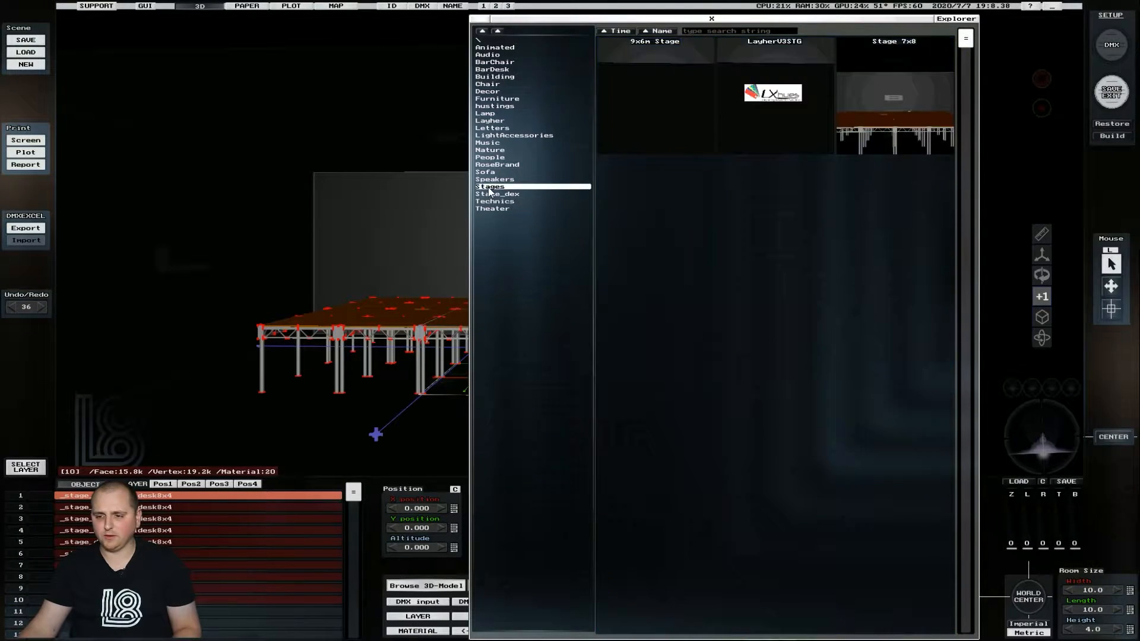
{"action": "left_click", "coordinate": [512, 135]}
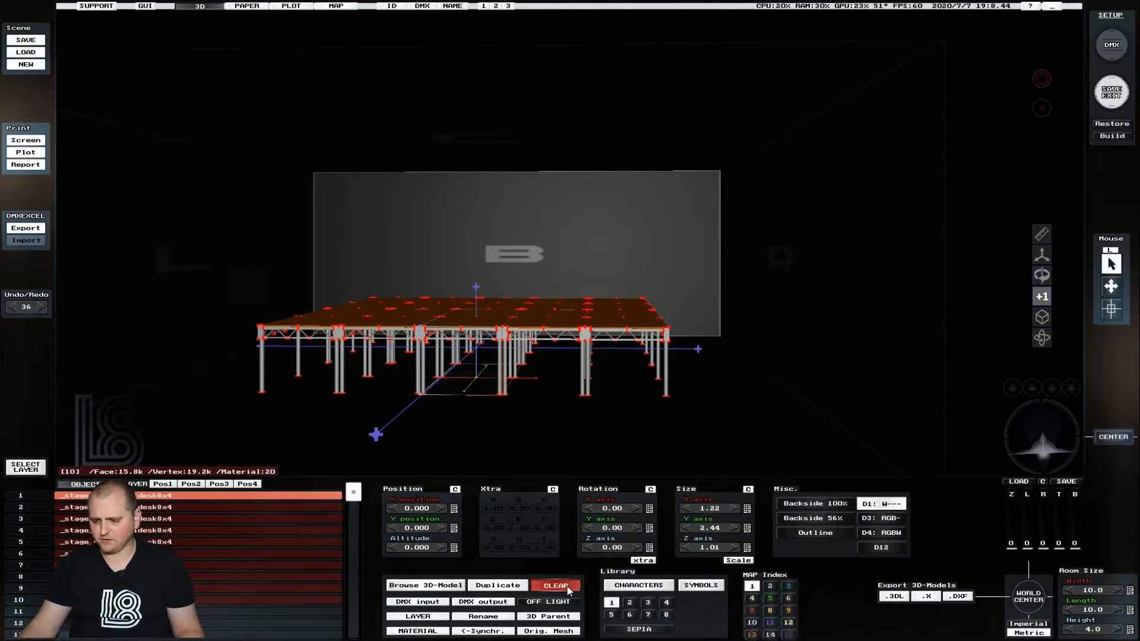
{"action": "left_click", "coordinate": [555, 585]}
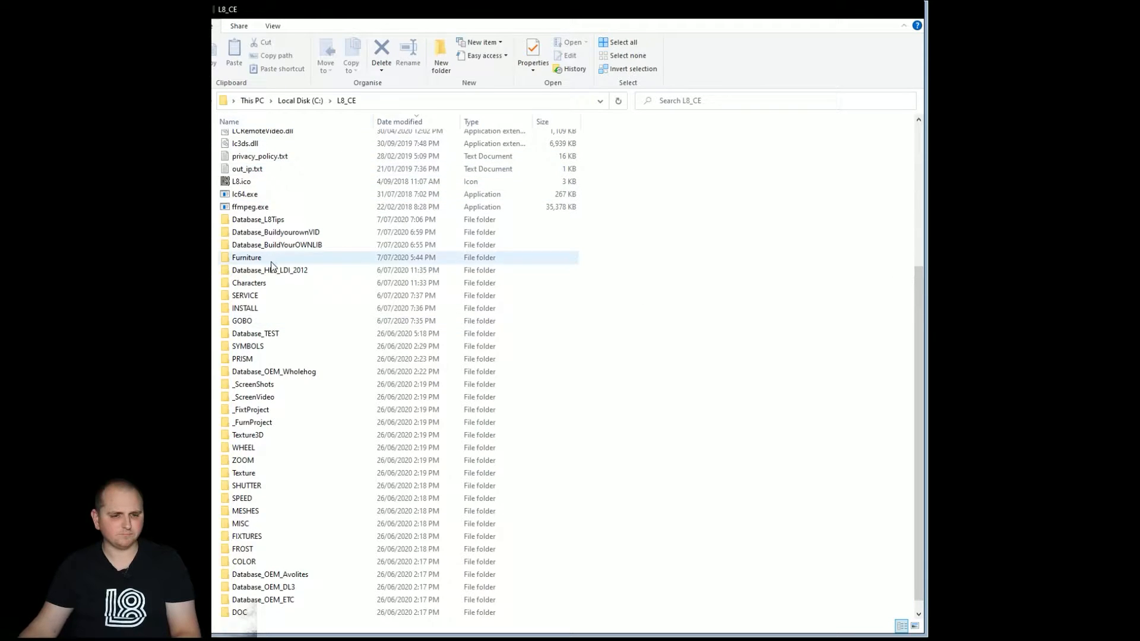
Step: In the Furniture folder, locate MediumStage.3dl and MediumStage.jpg among the existing files
{"action": "left_click", "coordinate": [242, 359]}
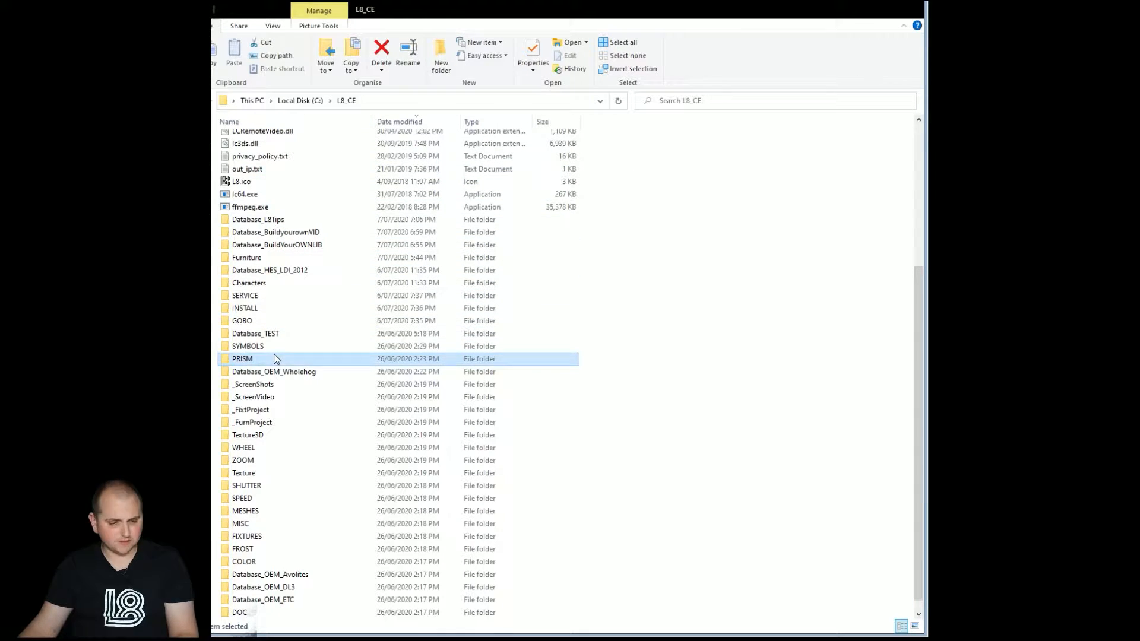
{"action": "left_click", "coordinate": [249, 206]}
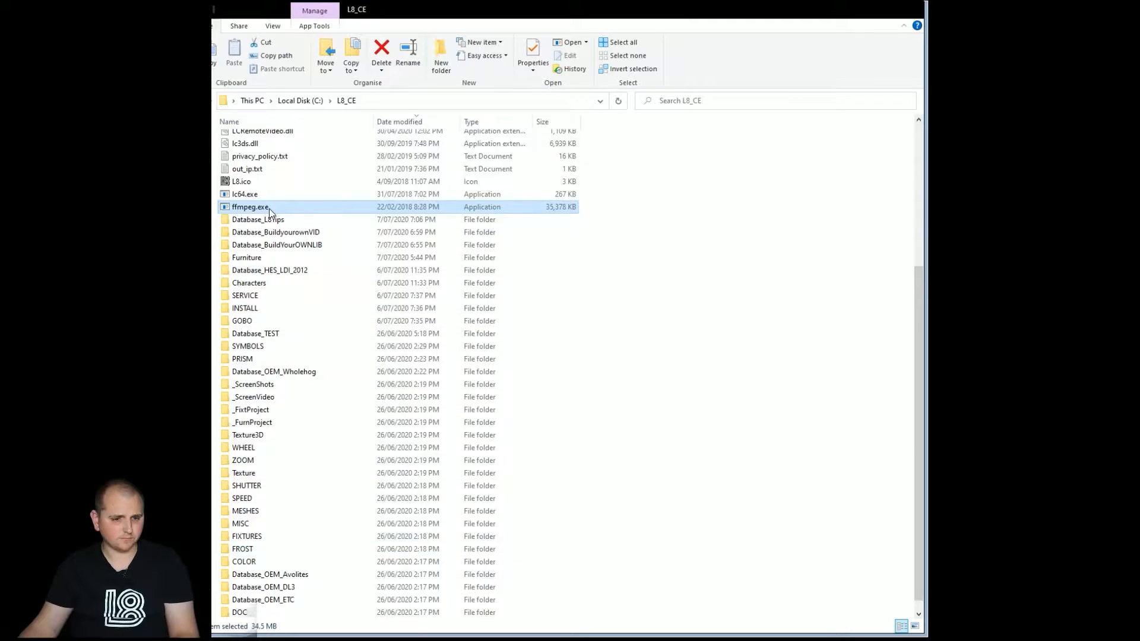
{"action": "double_click", "coordinate": [247, 257]}
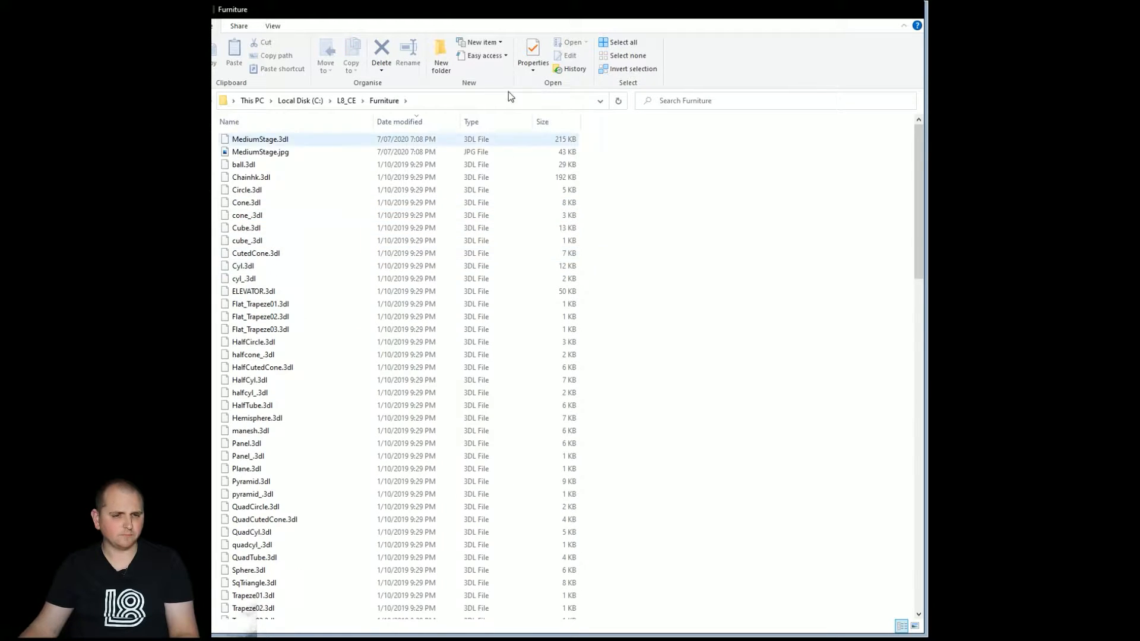
{"action": "left_click", "coordinate": [260, 152]}
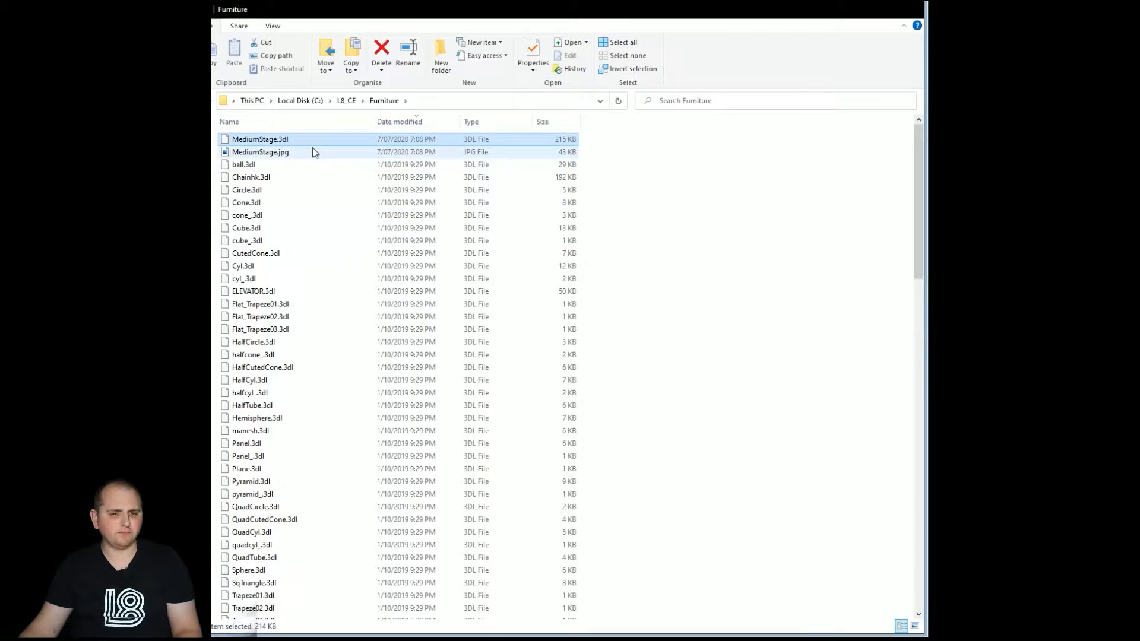
{"action": "left_click", "coordinate": [247, 456]}
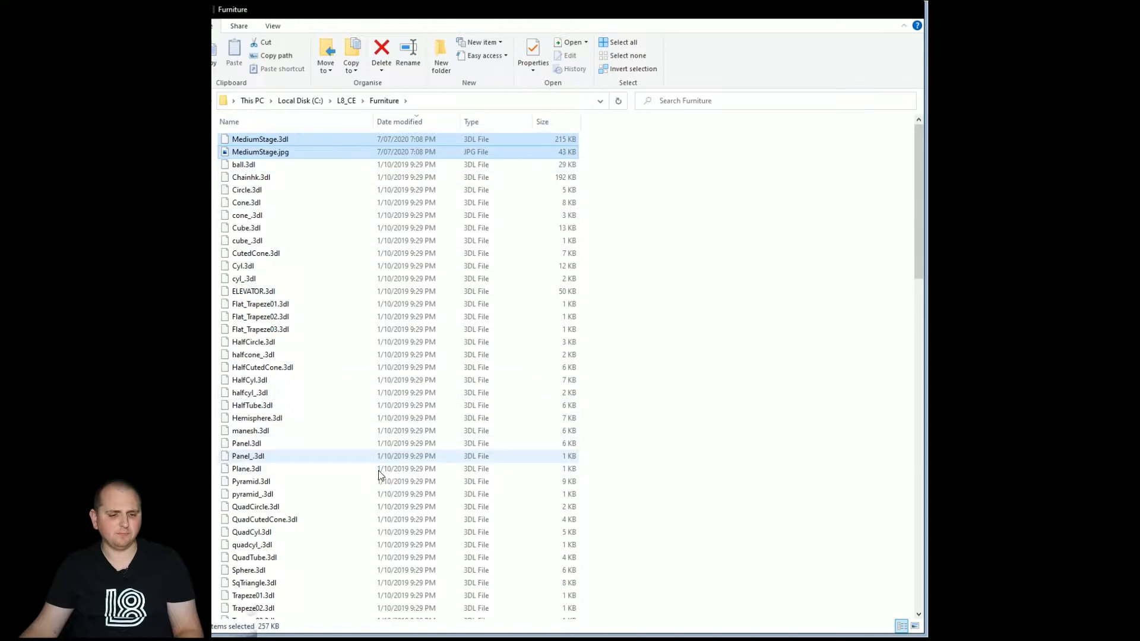
{"action": "scroll", "scroll_direction": "down", "scroll_amount": 3}
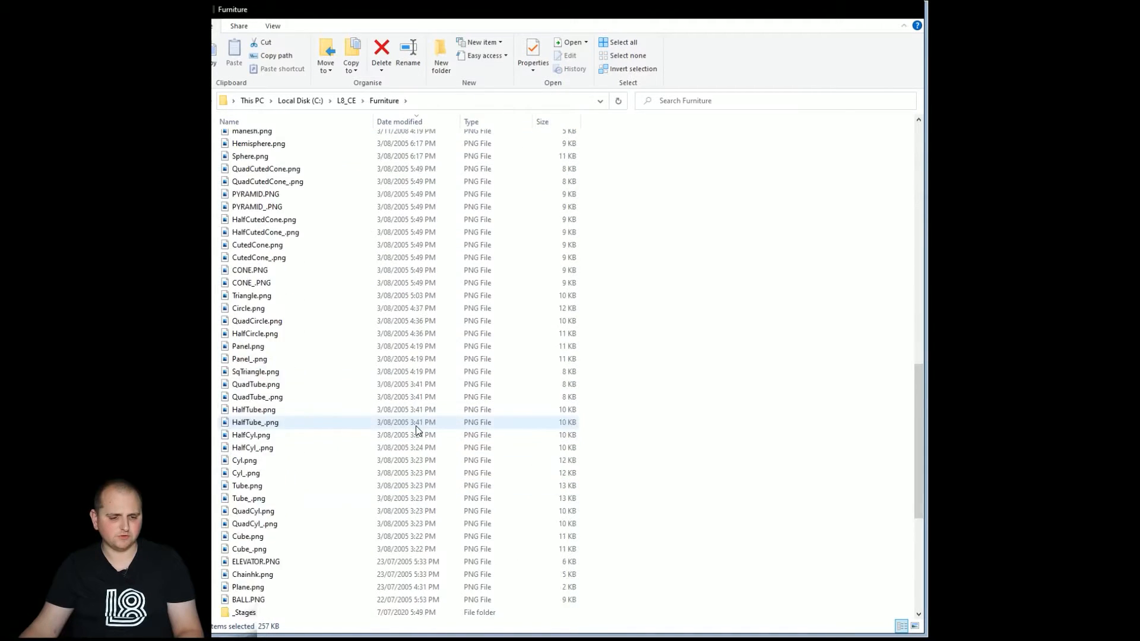
{"action": "scroll", "scroll_direction": "down", "scroll_amount": 3}
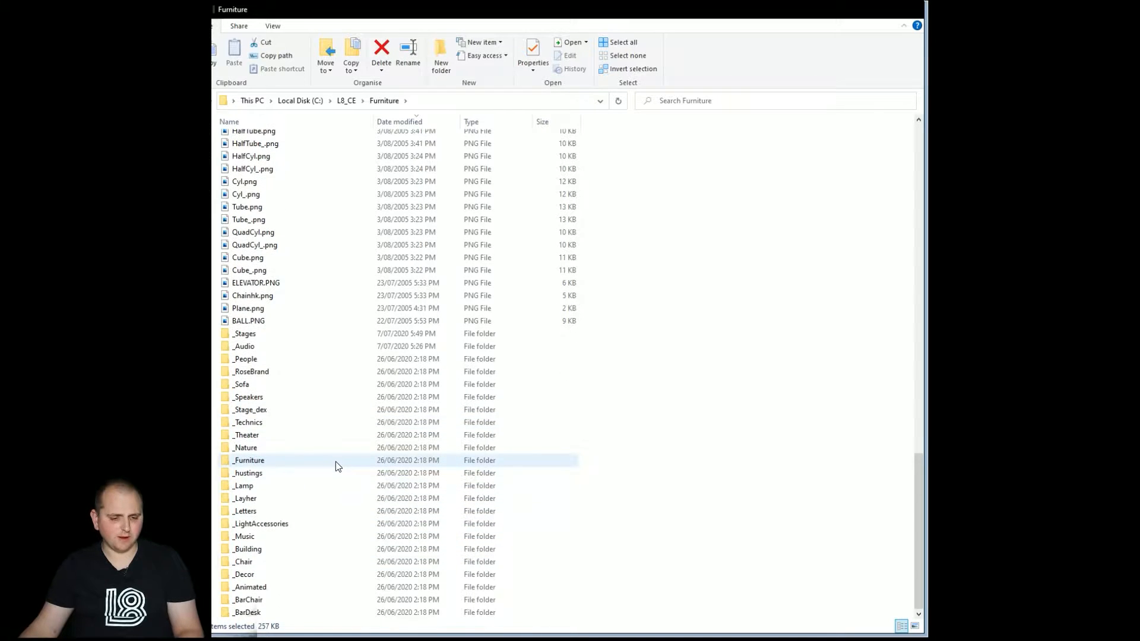
{"action": "left_click", "coordinate": [242, 485]}
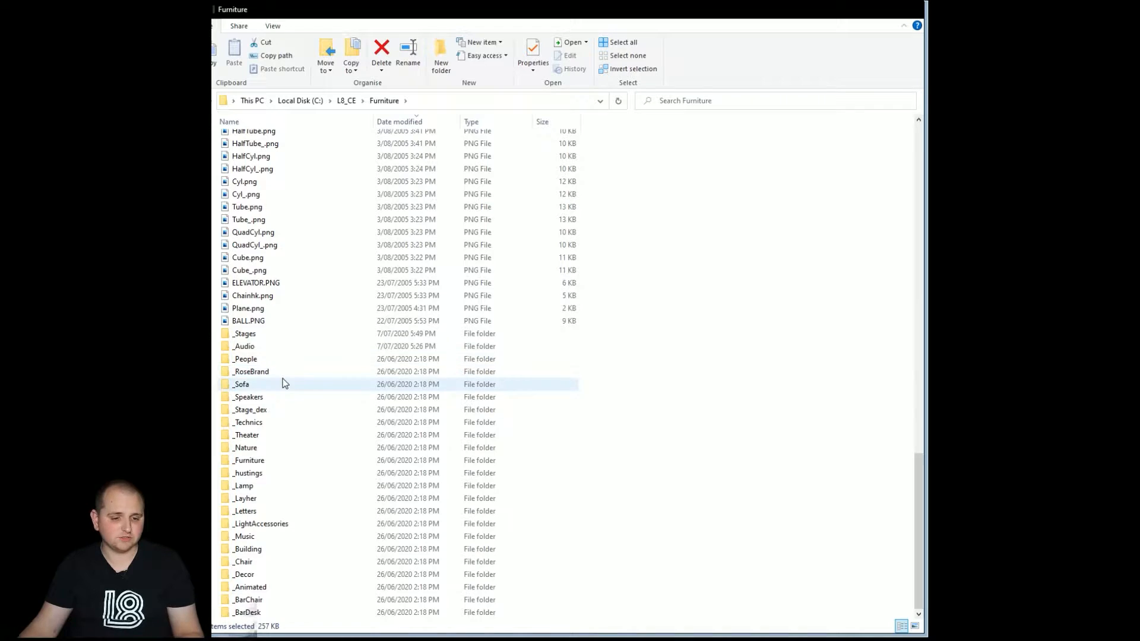
{"action": "left_click", "coordinate": [245, 358]}
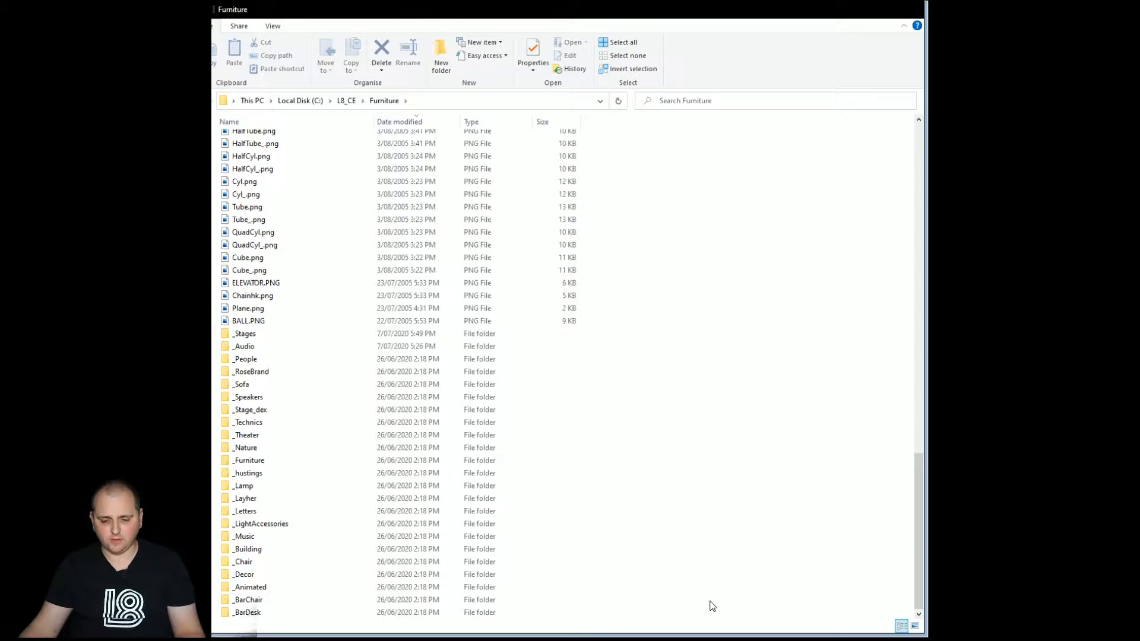
Step: Create a _StageAssets folder inside Furniture and select the MediumStage model and preview for moving into it
{"action": "left_click", "coordinate": [441, 55]}
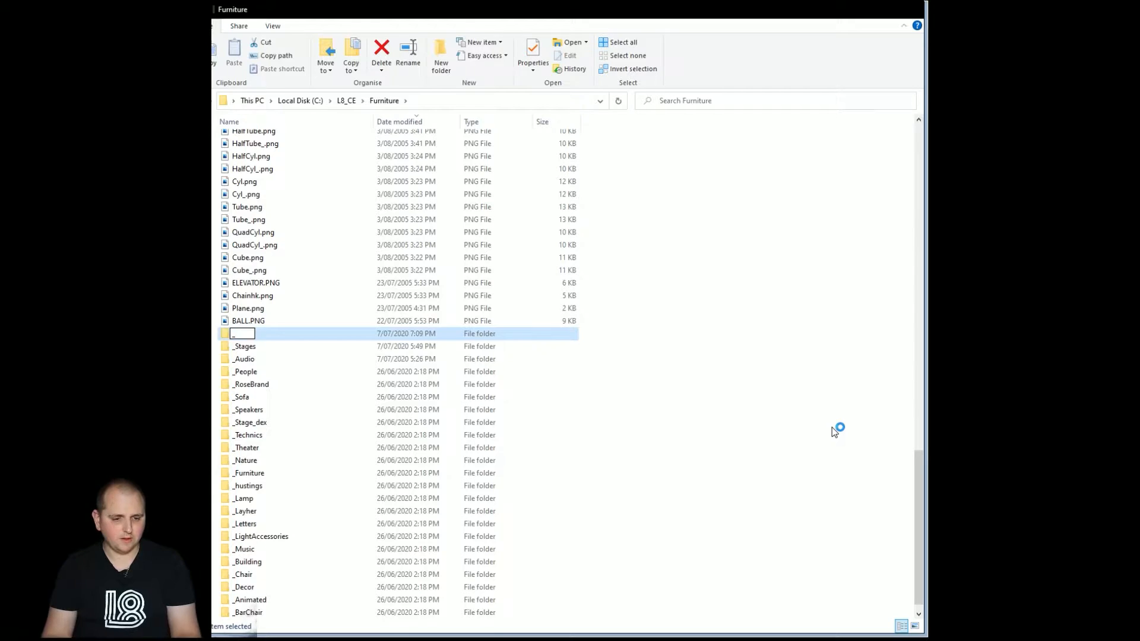
{"action": "type", "text": "_StageAssets"}
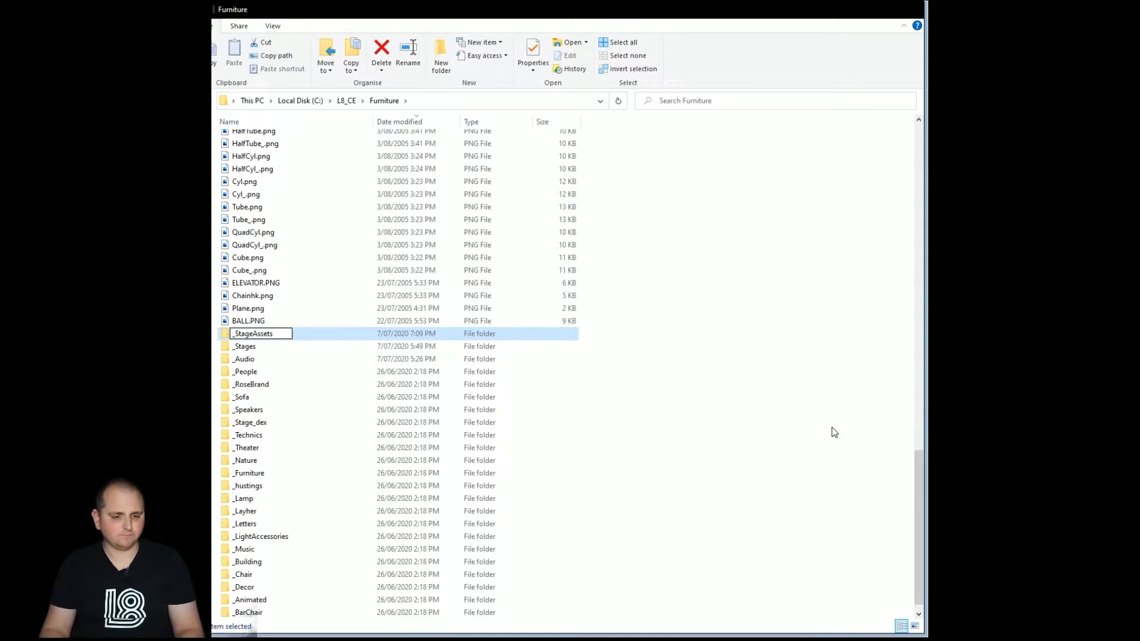
{"action": "double_click", "coordinate": [253, 332]}
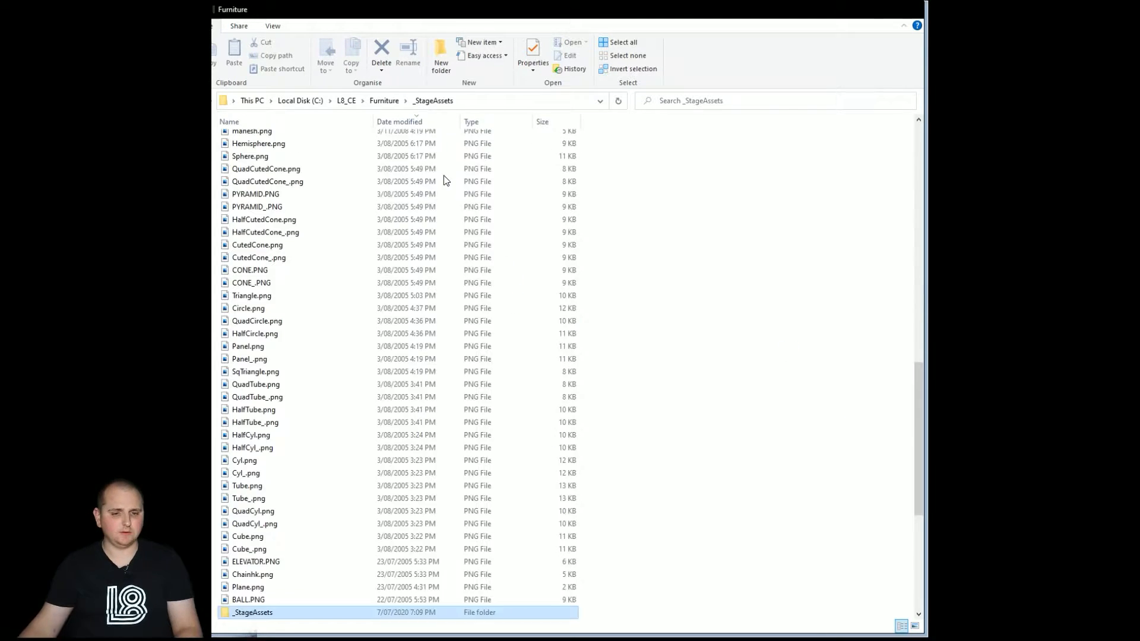
{"action": "left_click", "coordinate": [383, 100]}
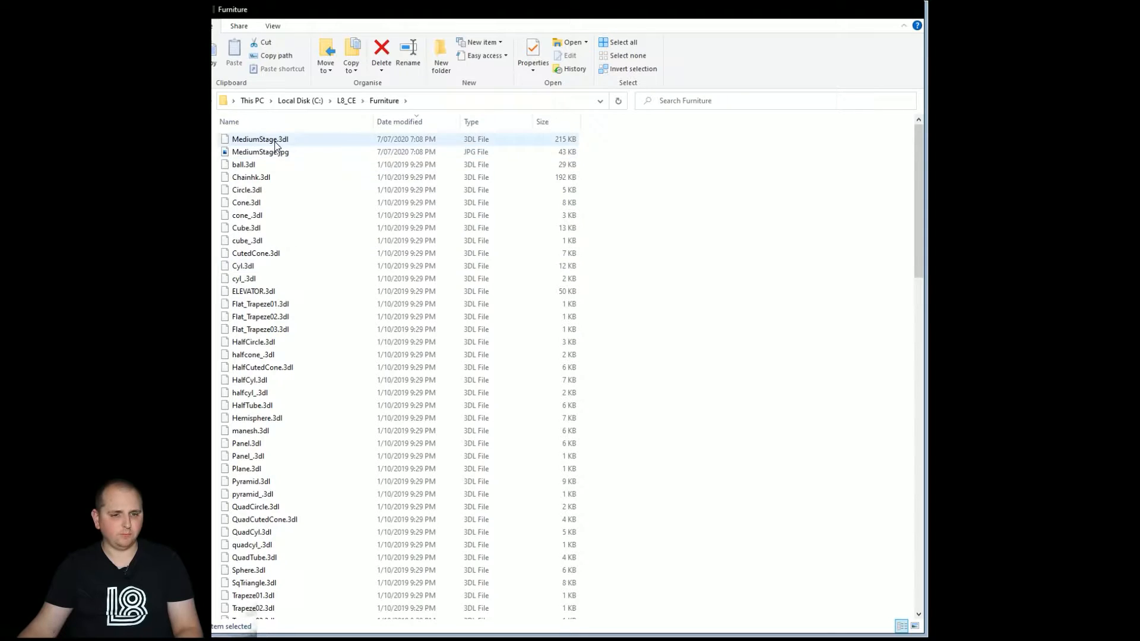
{"action": "left_click", "coordinate": [260, 152]}
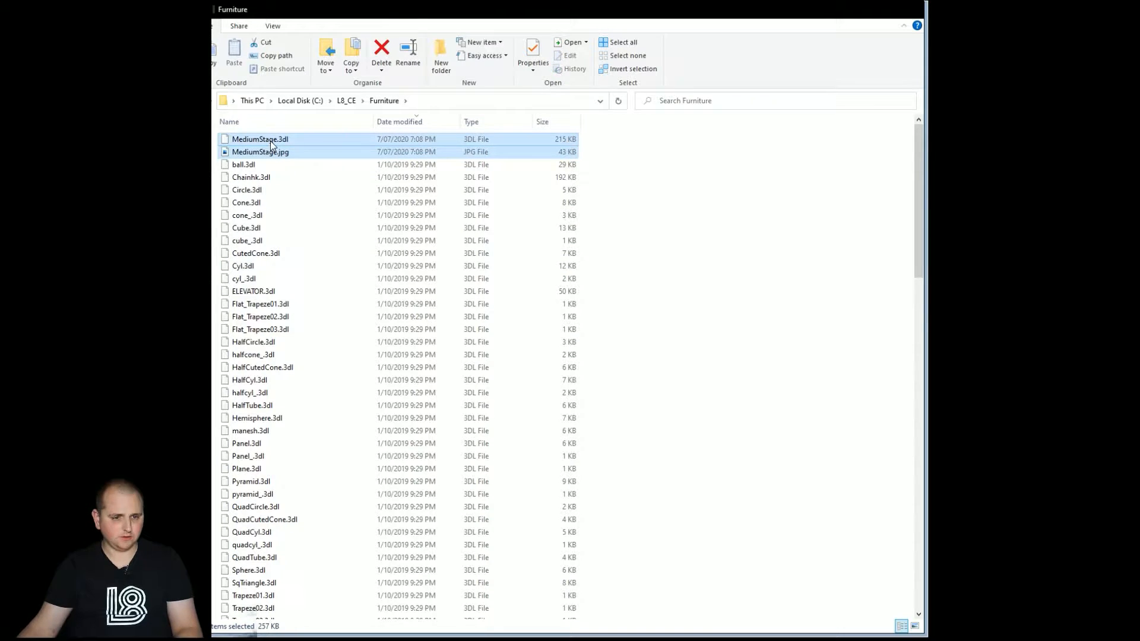
{"action": "scroll", "scroll_direction": "down", "scroll_amount": 3}
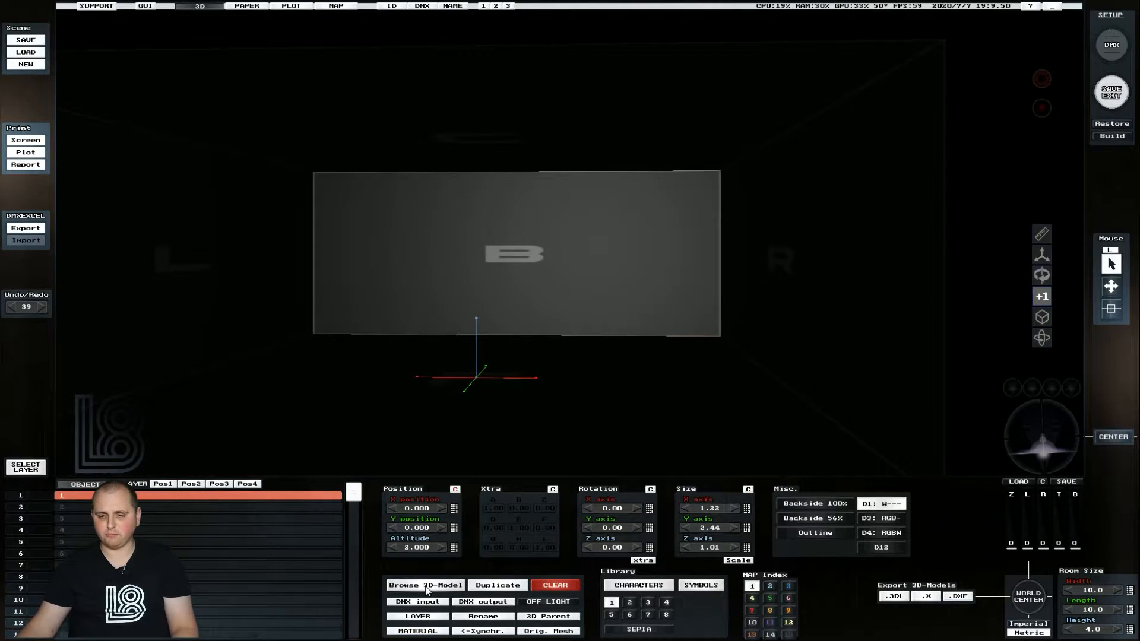
{"action": "left_click", "coordinate": [425, 586]}
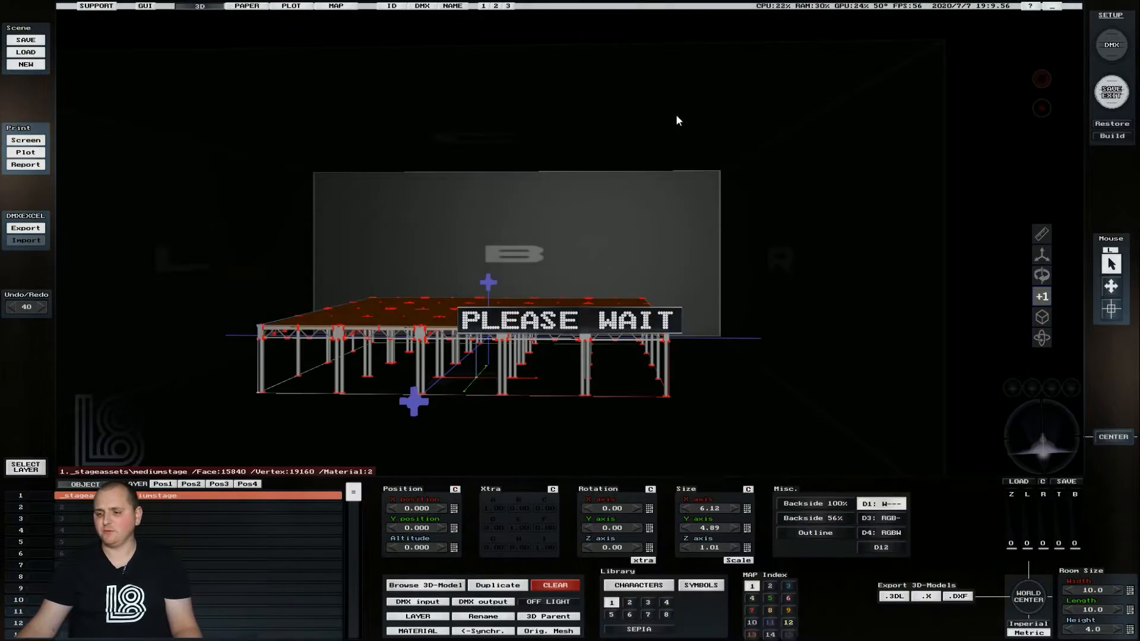
{"action": "left_click", "coordinate": [196, 507]}
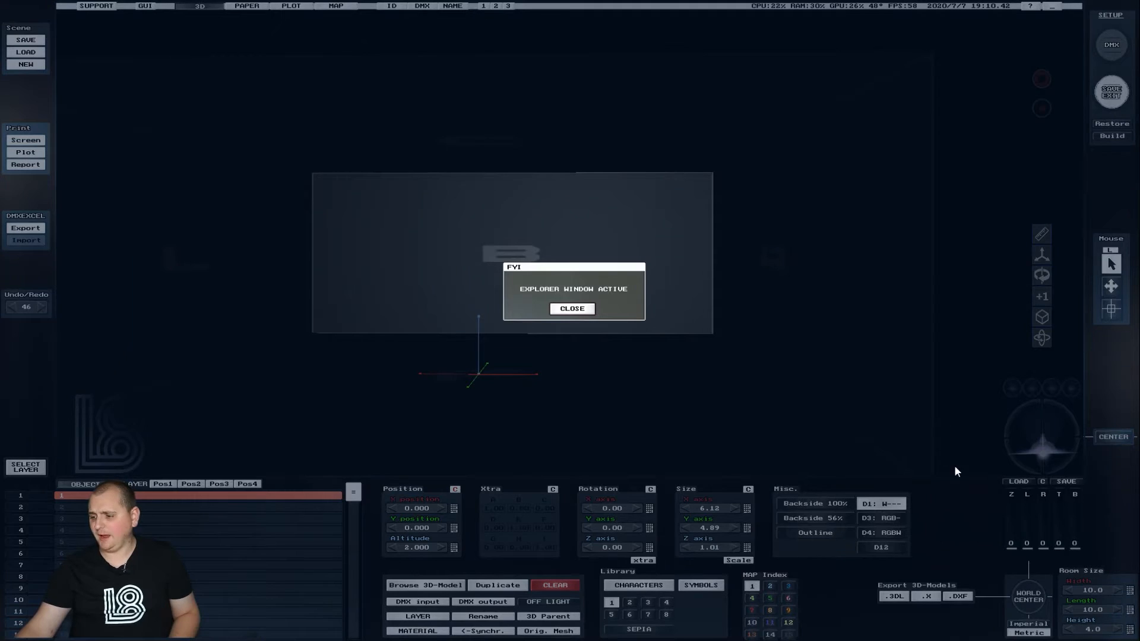
{"action": "left_click", "coordinate": [572, 309]}
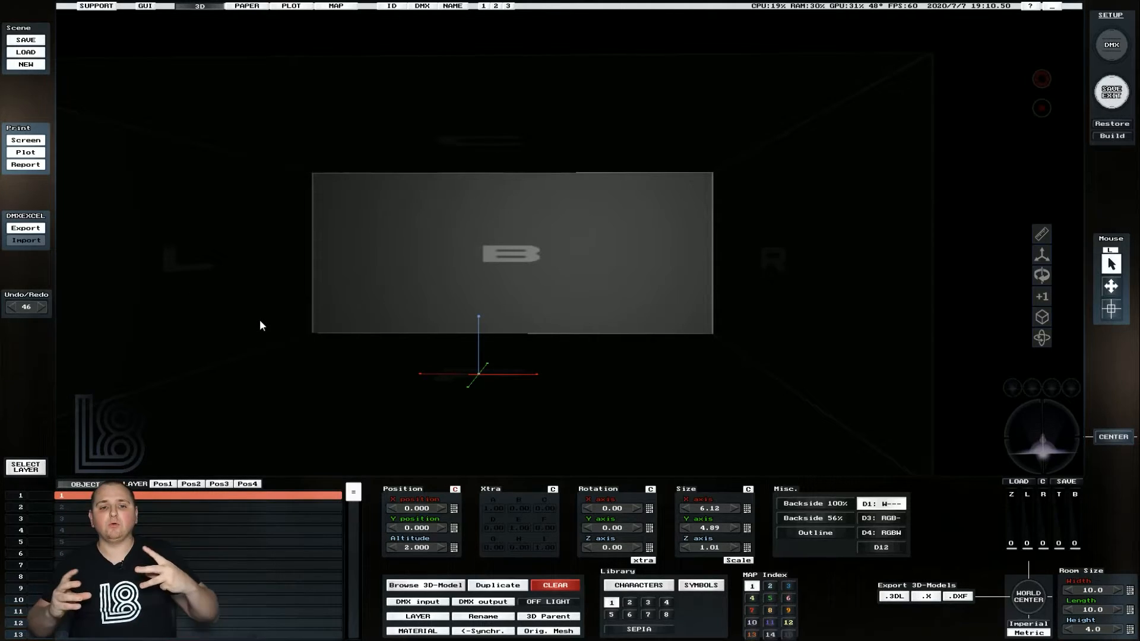
{"action": "left_click", "coordinate": [425, 586]}
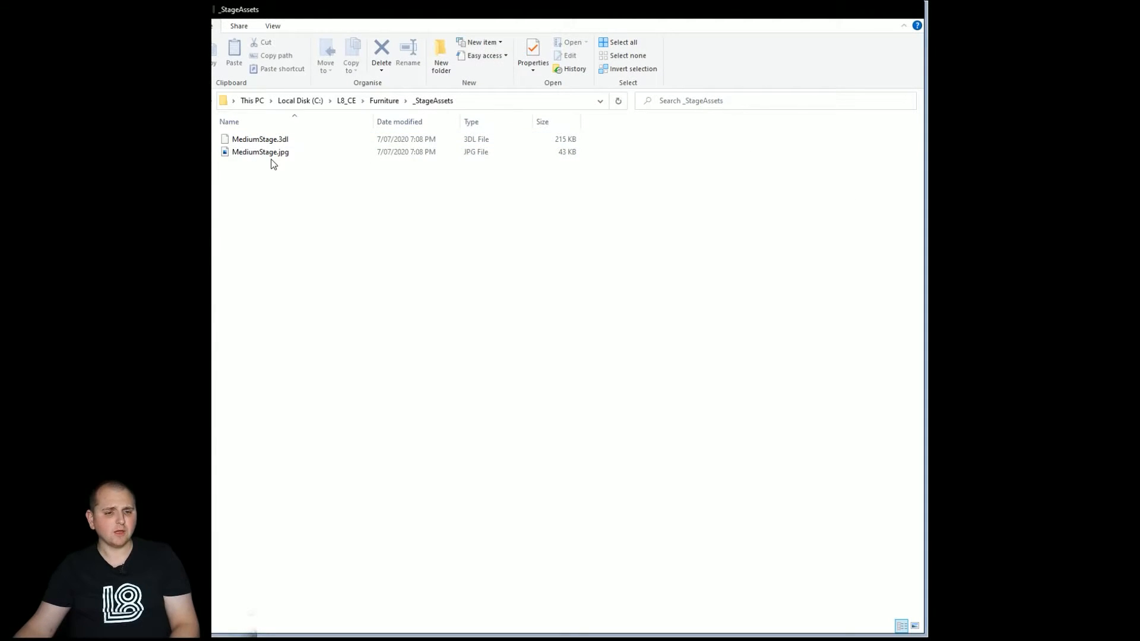
Step: Begin renaming MediumStage.jpg, then abandon the change and leave the name as is
{"action": "left_click", "coordinate": [260, 151]}
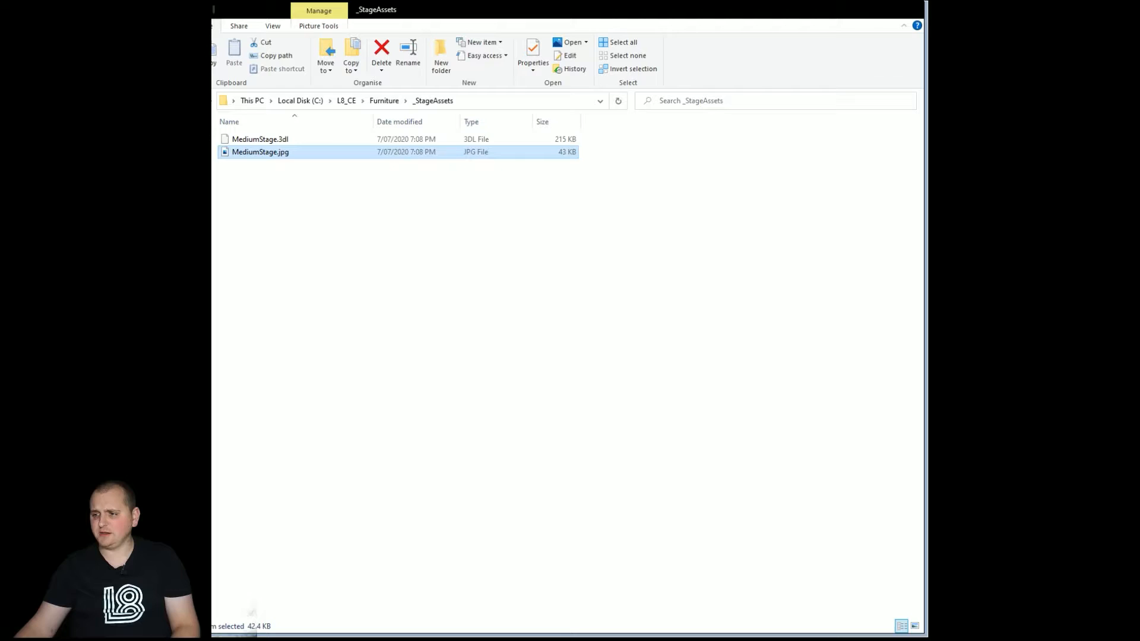
{"action": "mouse_move", "coordinate": [287, 163]}
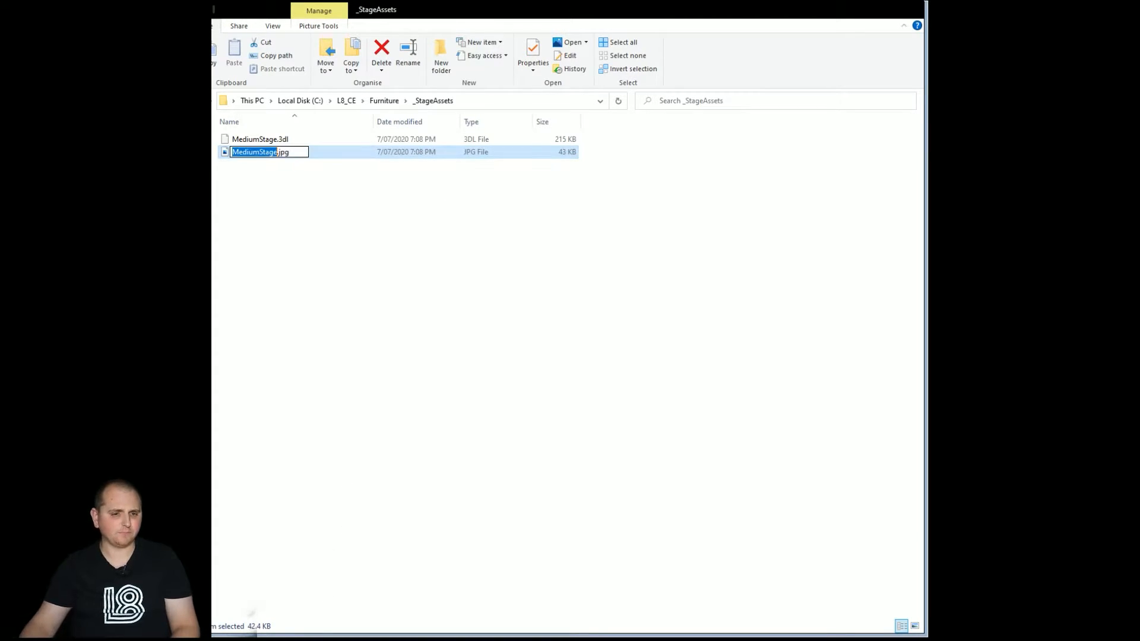
{"action": "type", "text": "4"}
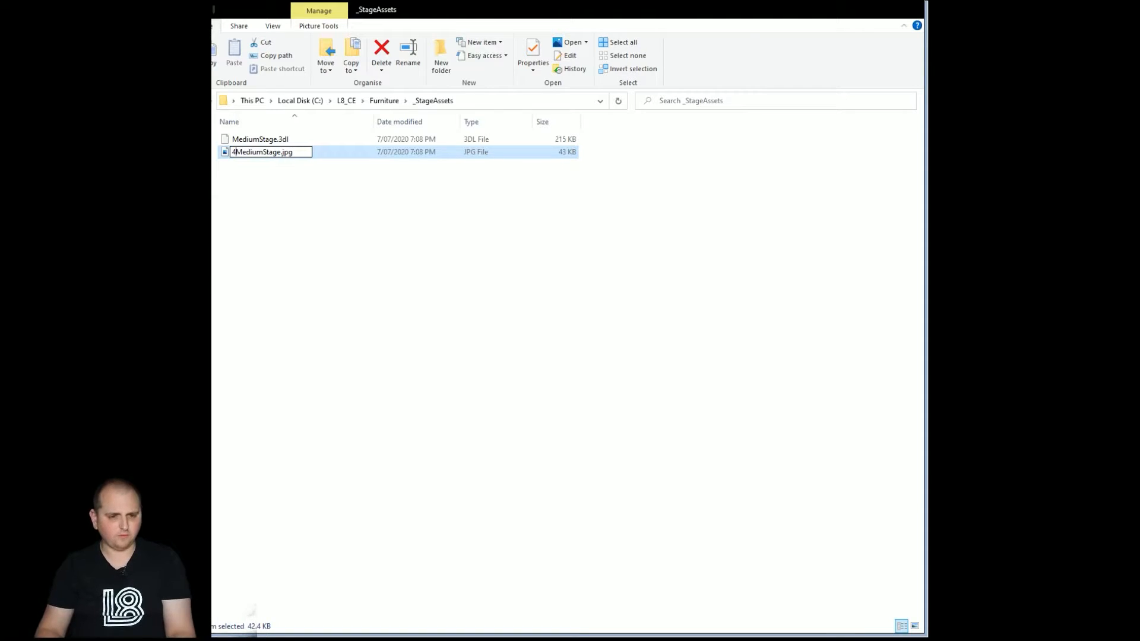
{"action": "key", "text": "enter"}
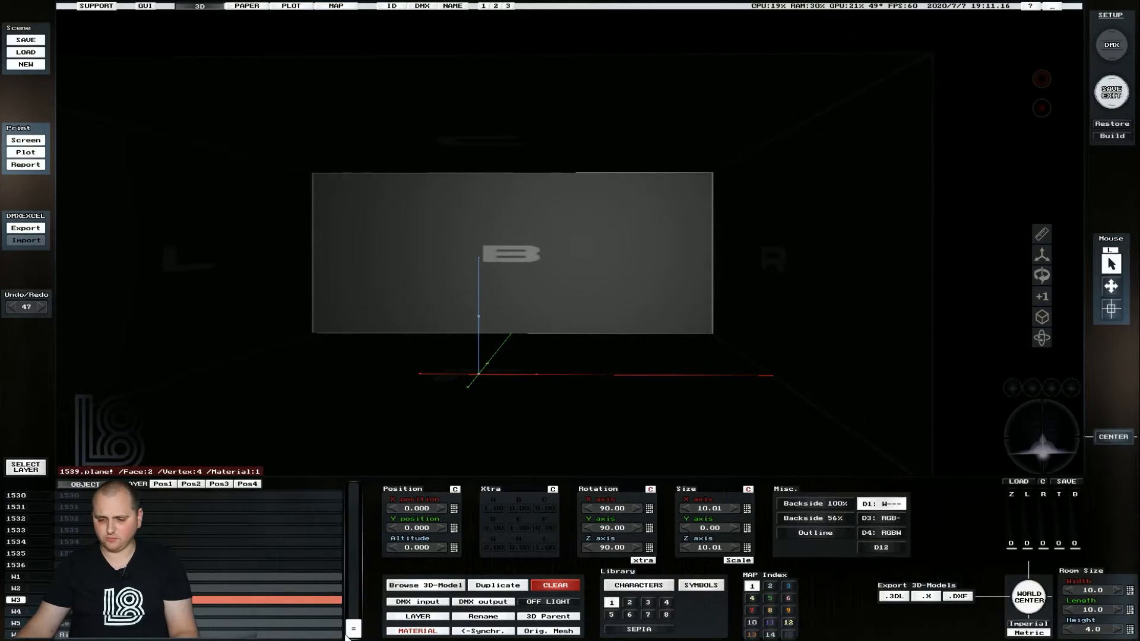
{"action": "left_click", "coordinate": [425, 585]}
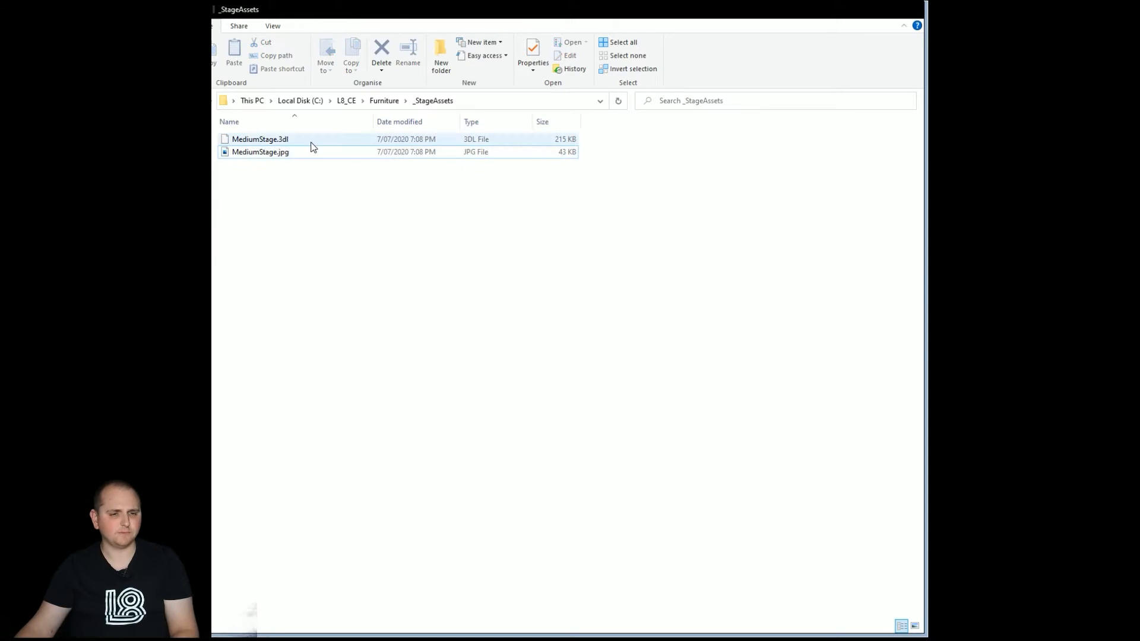
{"action": "left_click", "coordinate": [260, 151]}
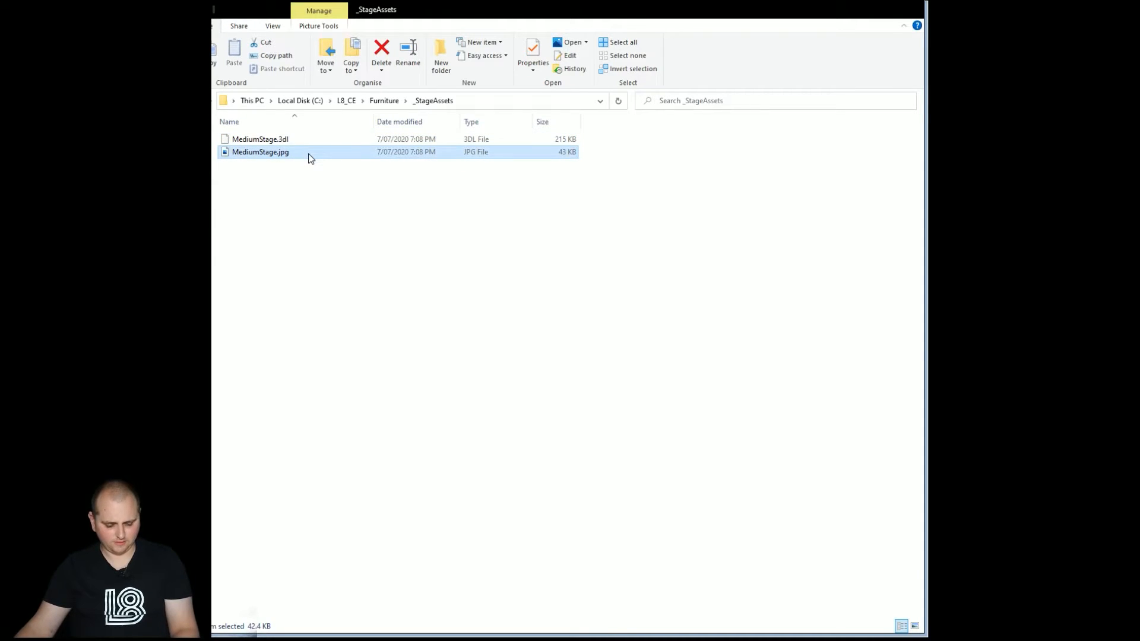
{"action": "left_click", "coordinate": [381, 51]}
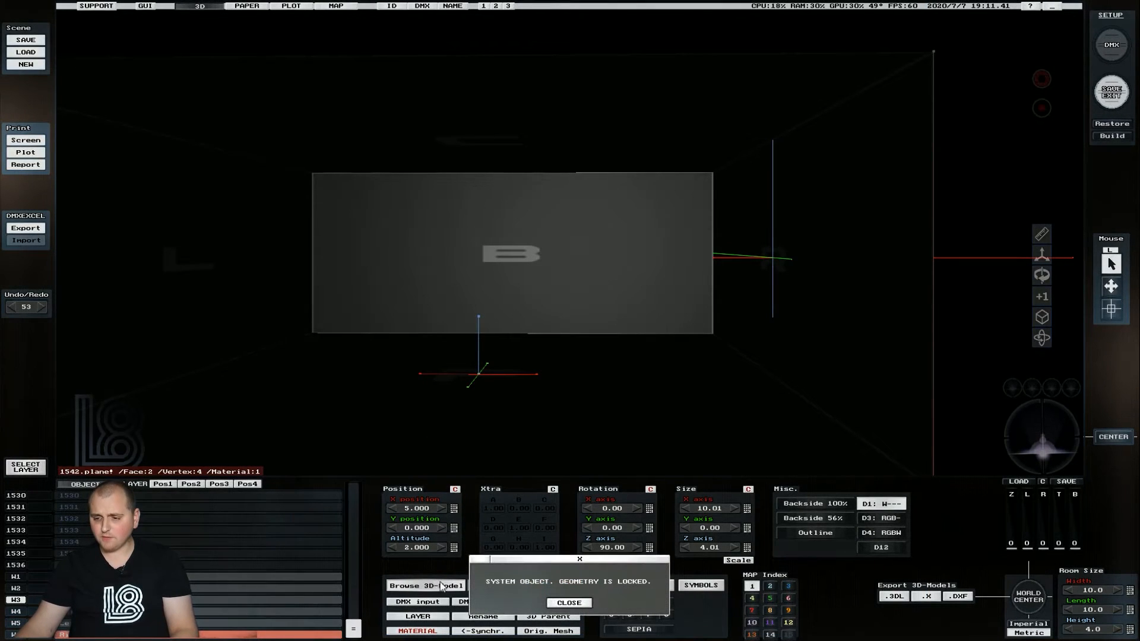
Step: Dismiss the Geometry Locked notice and browse the _StageAssets and Sofa library categories
{"action": "left_click", "coordinate": [569, 601]}
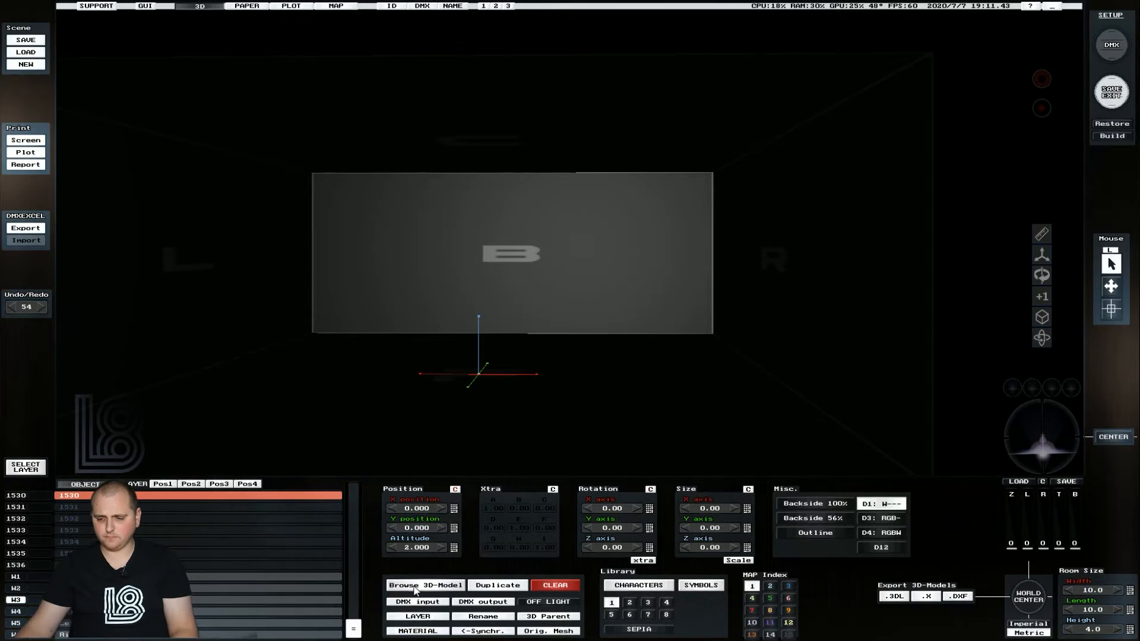
{"action": "left_click", "coordinate": [425, 585]}
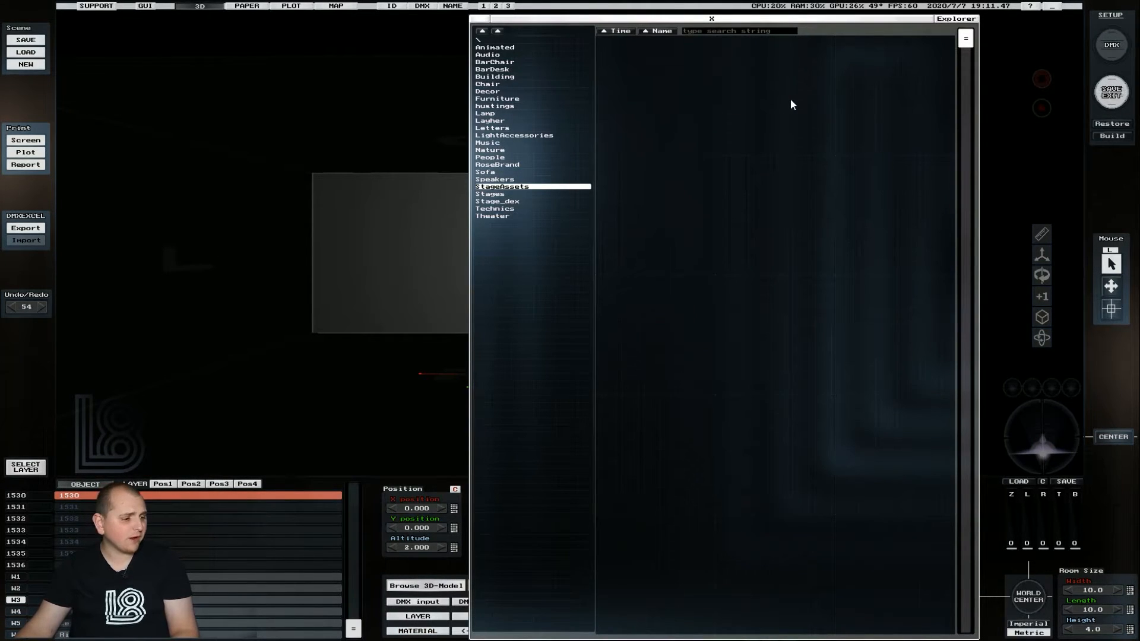
{"action": "mouse_move", "coordinate": [759, 108]}
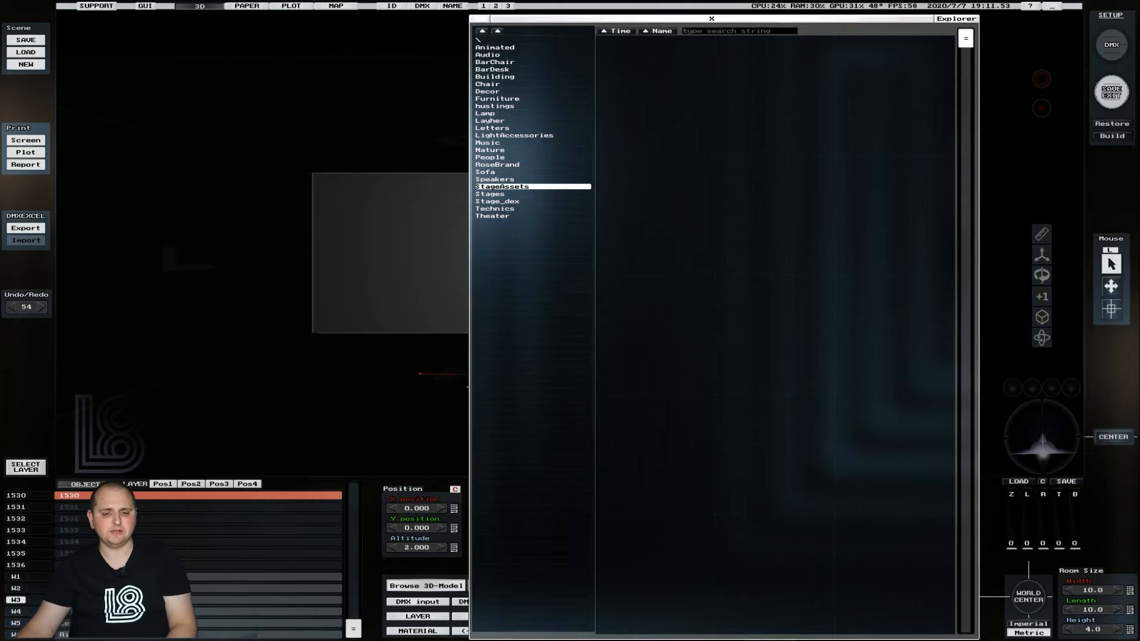
{"action": "left_click", "coordinate": [484, 171]}
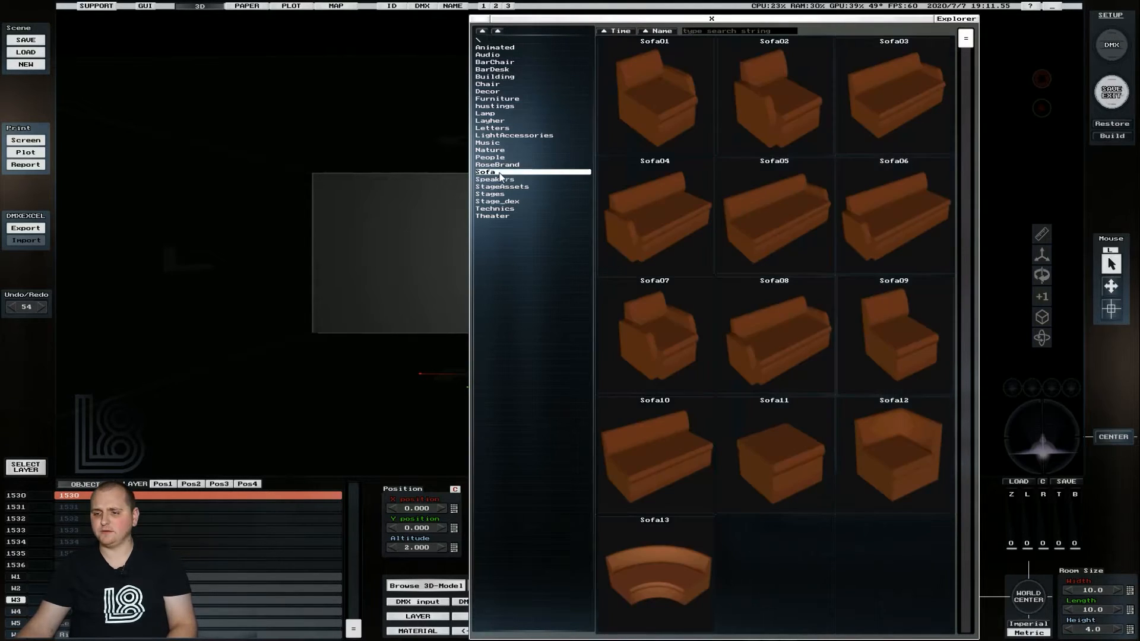
{"action": "left_click", "coordinate": [501, 187]}
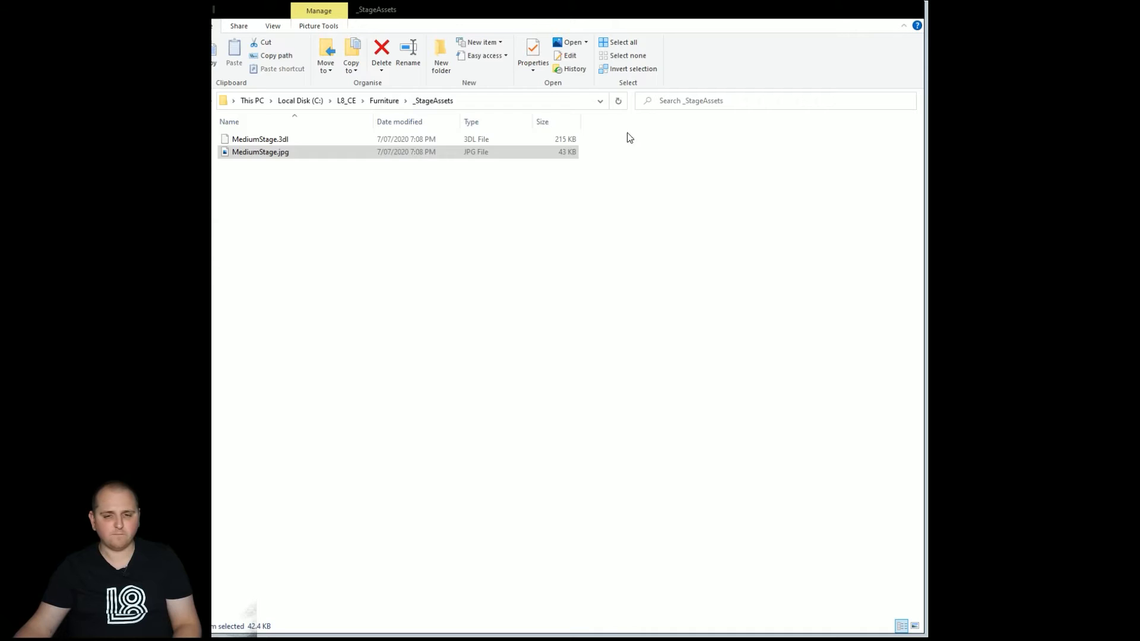
{"action": "mouse_move", "coordinate": [399, 319]}
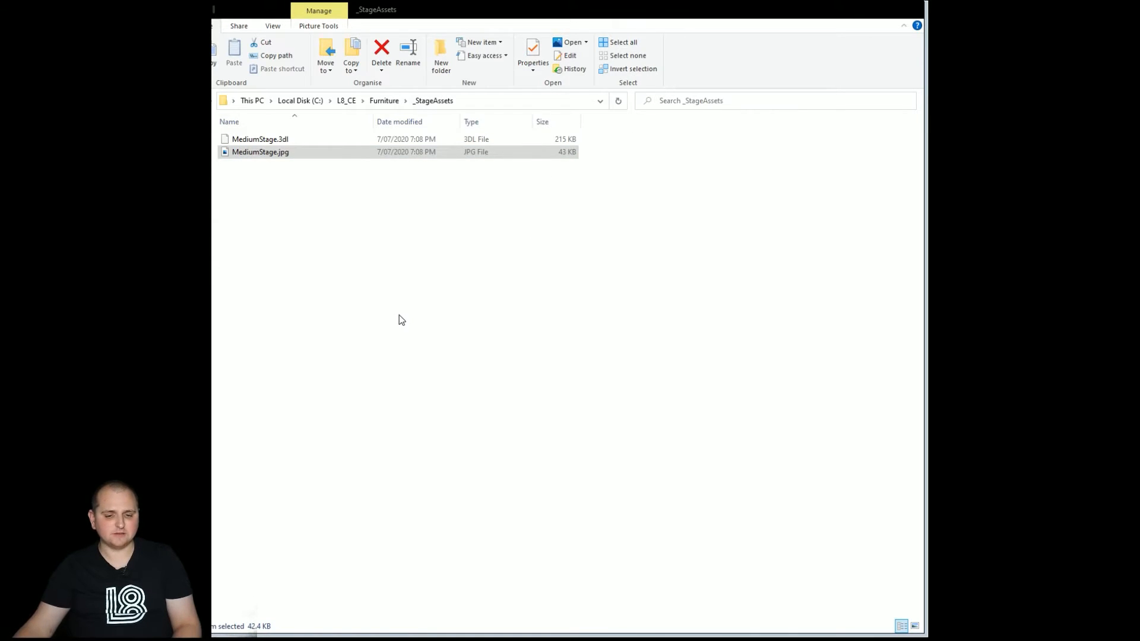
Step: Open the _Stages folder to compare its 3DL models with their same-named JPG previews
{"action": "left_click", "coordinate": [259, 151]}
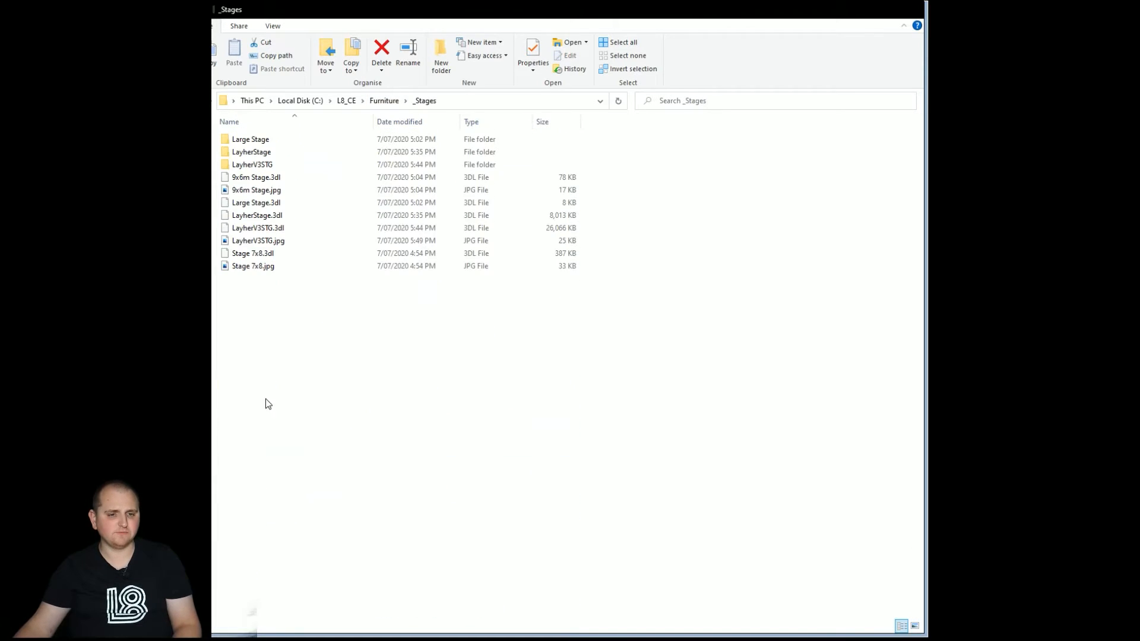
{"action": "left_click", "coordinate": [256, 190]}
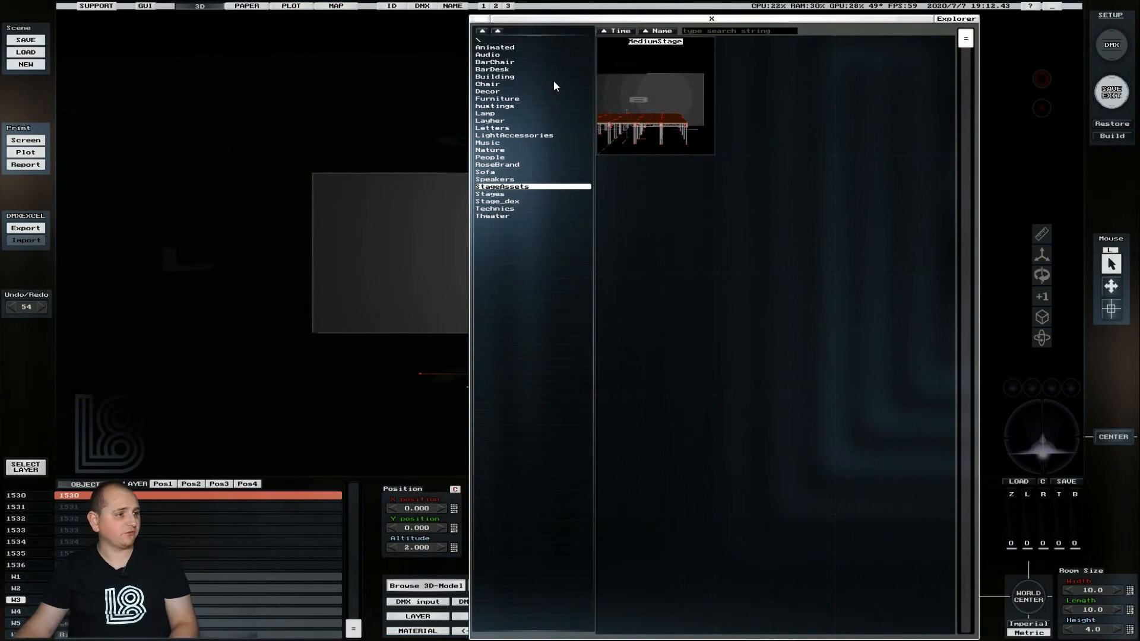
{"action": "mouse_move", "coordinate": [541, 183]}
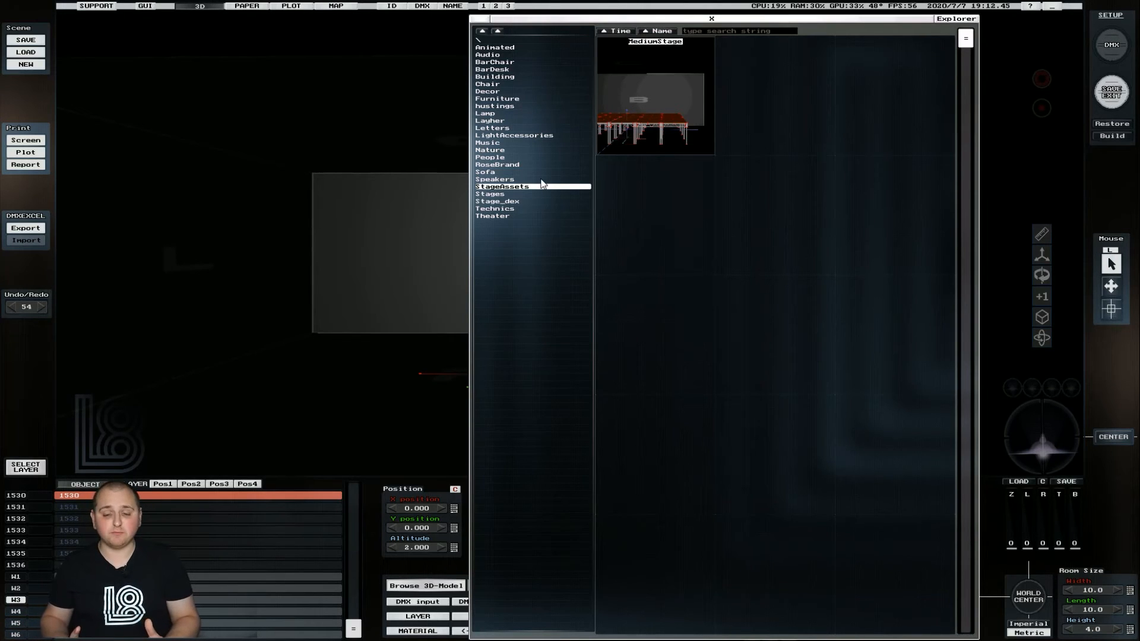